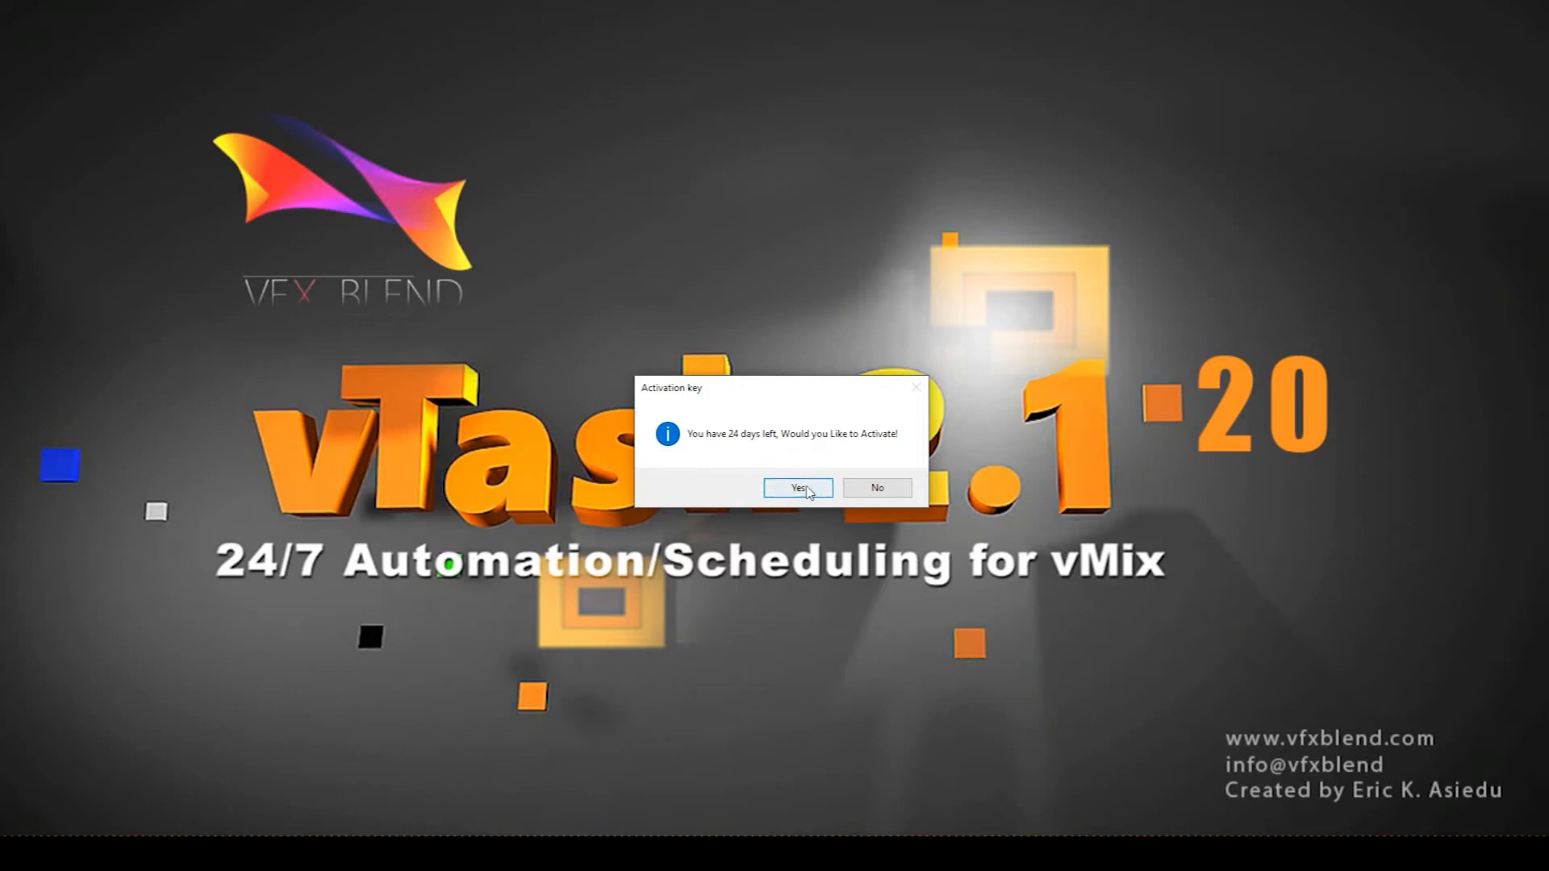
Step: Accept the 24-days-left activation prompt to bring up the Product Key form
click(795, 487)
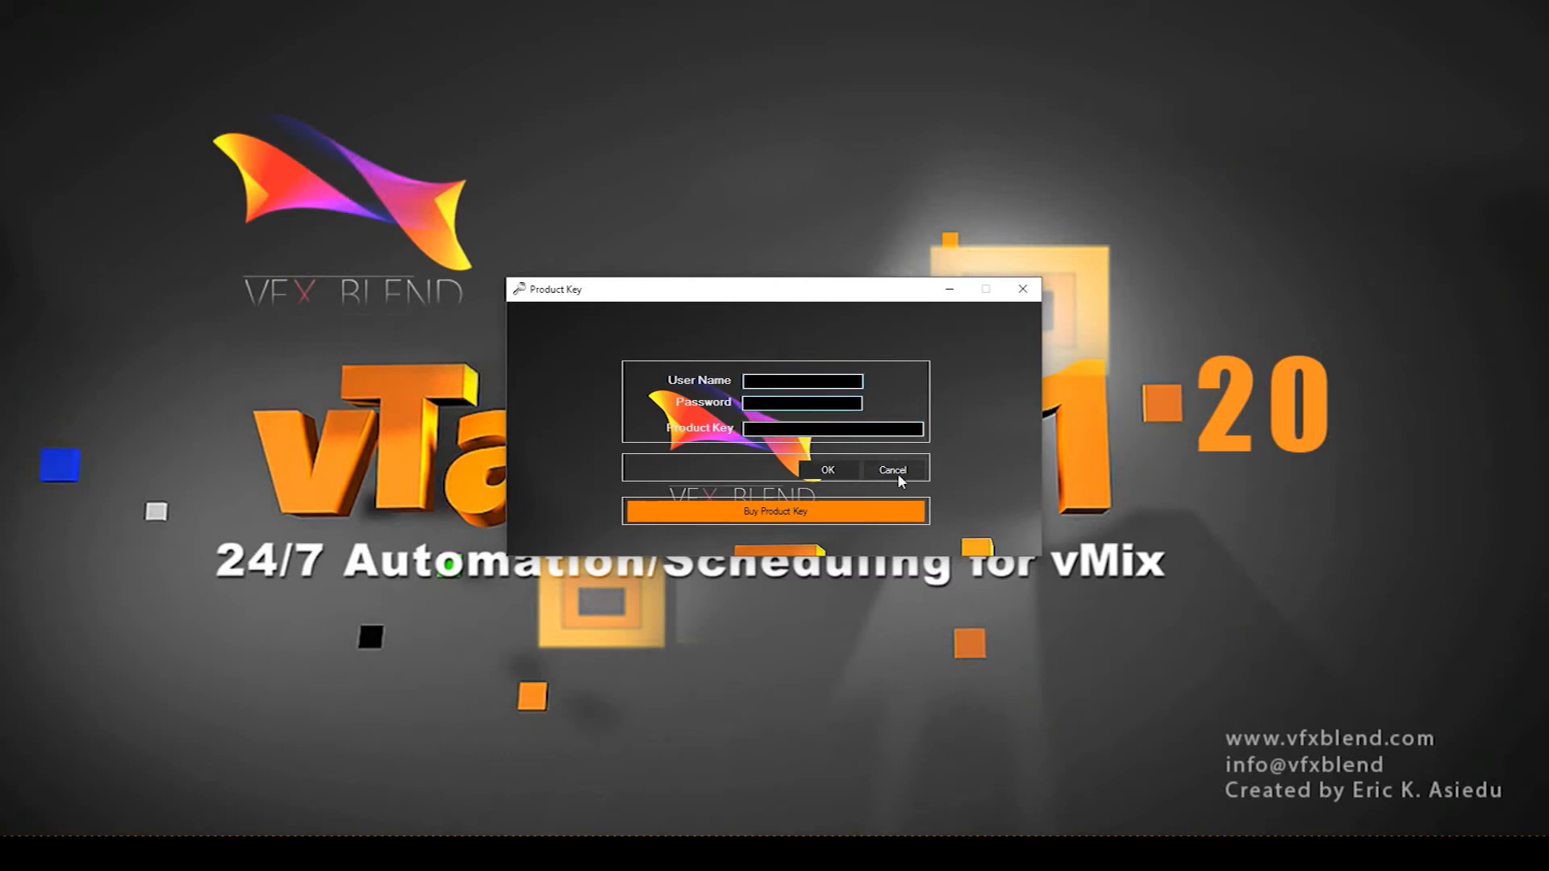
Step: Cancel the Product Key dialog and continue into the main scheduler in trial mode
click(891, 469)
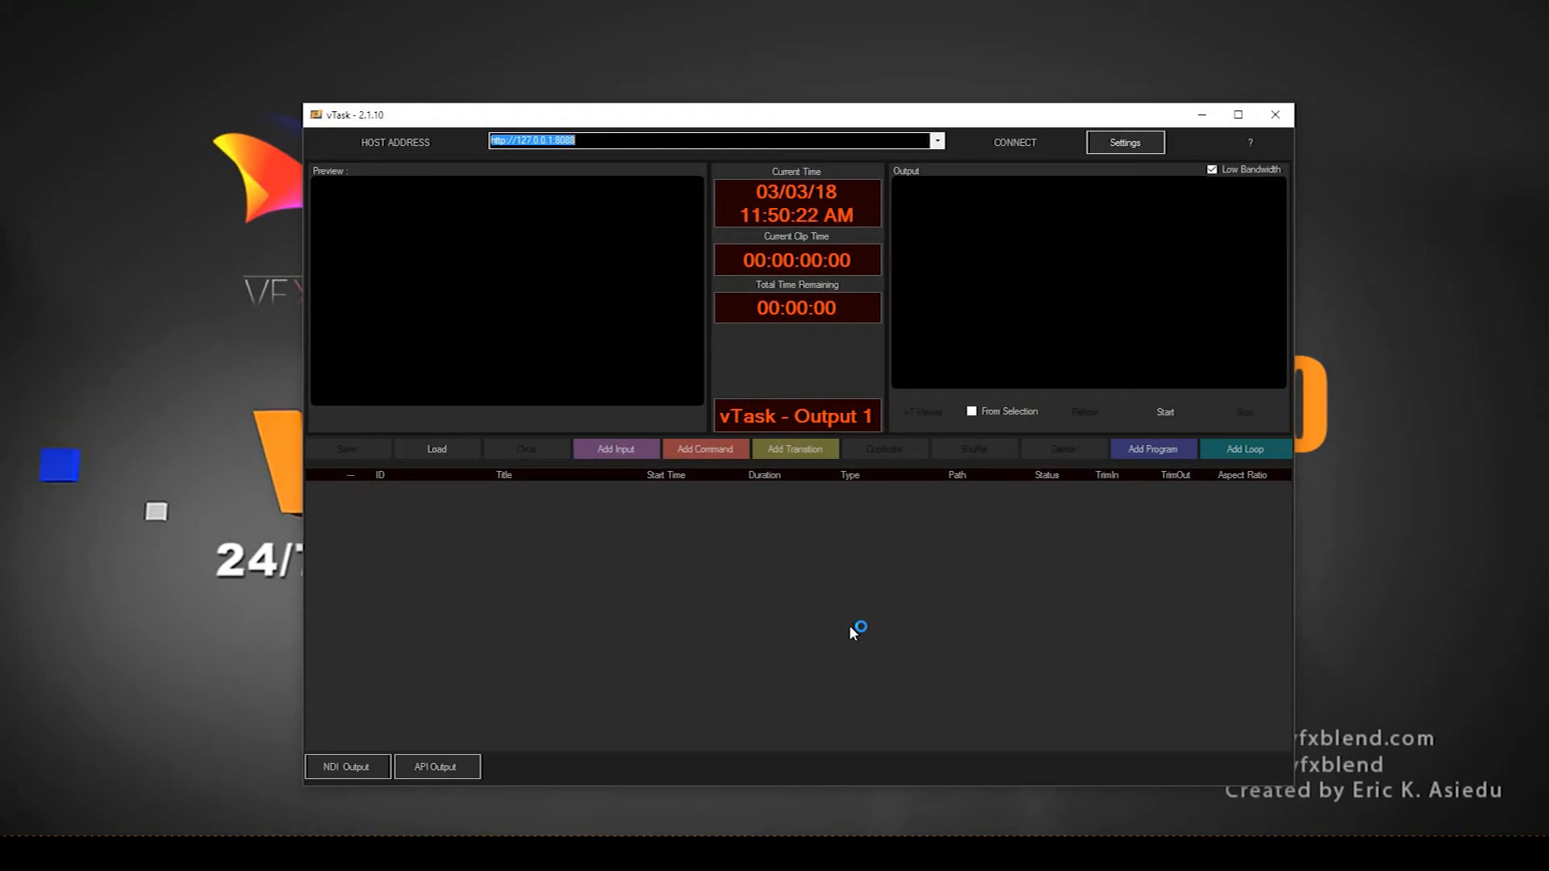
mouse_move(368, 236)
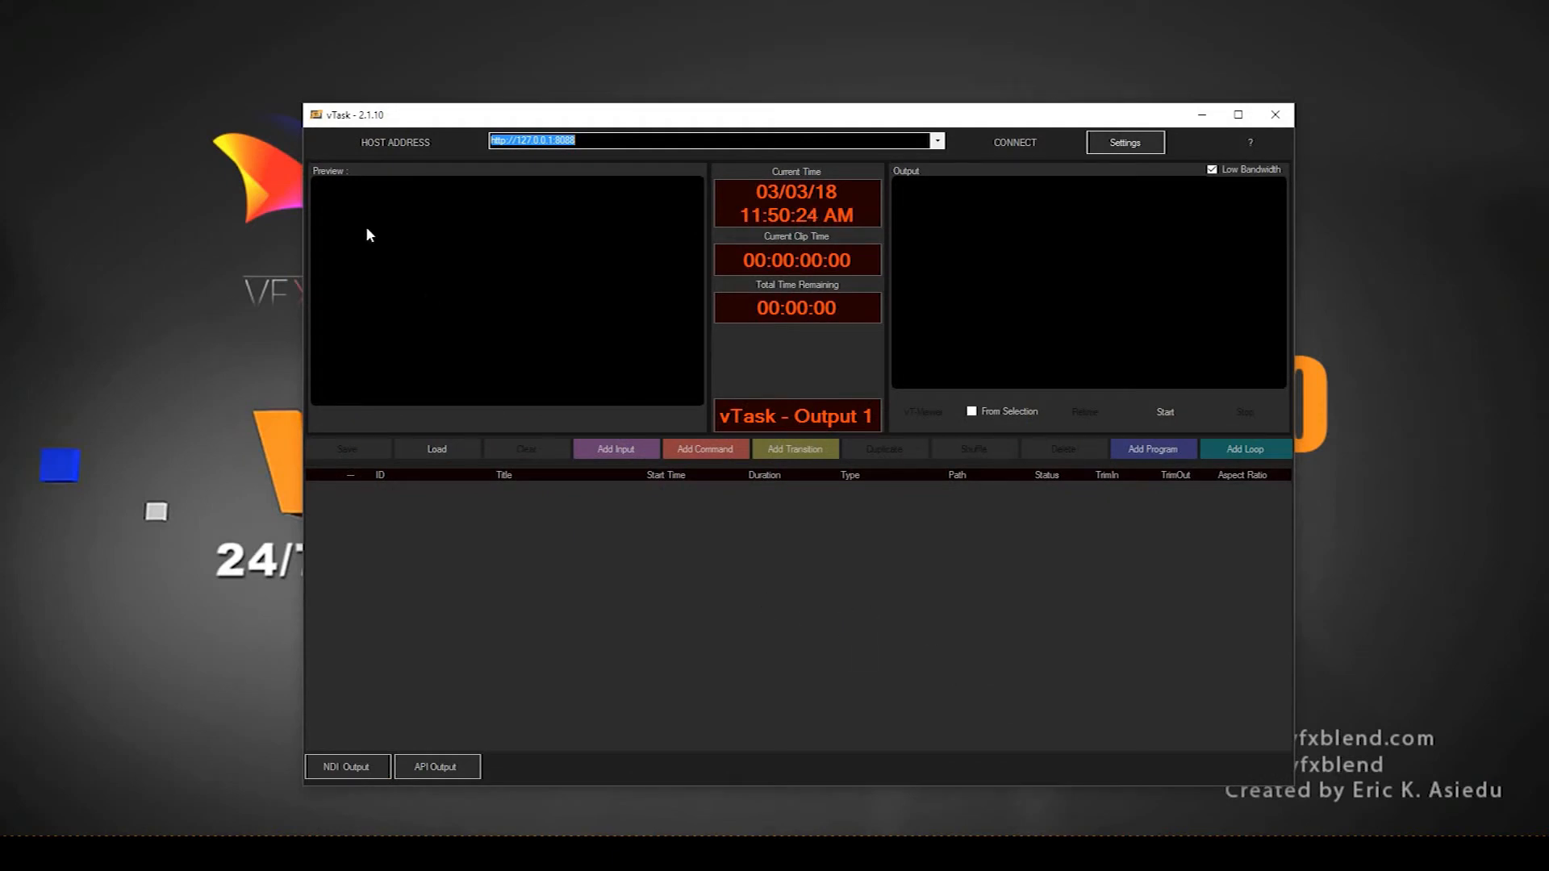
mouse_move(429, 152)
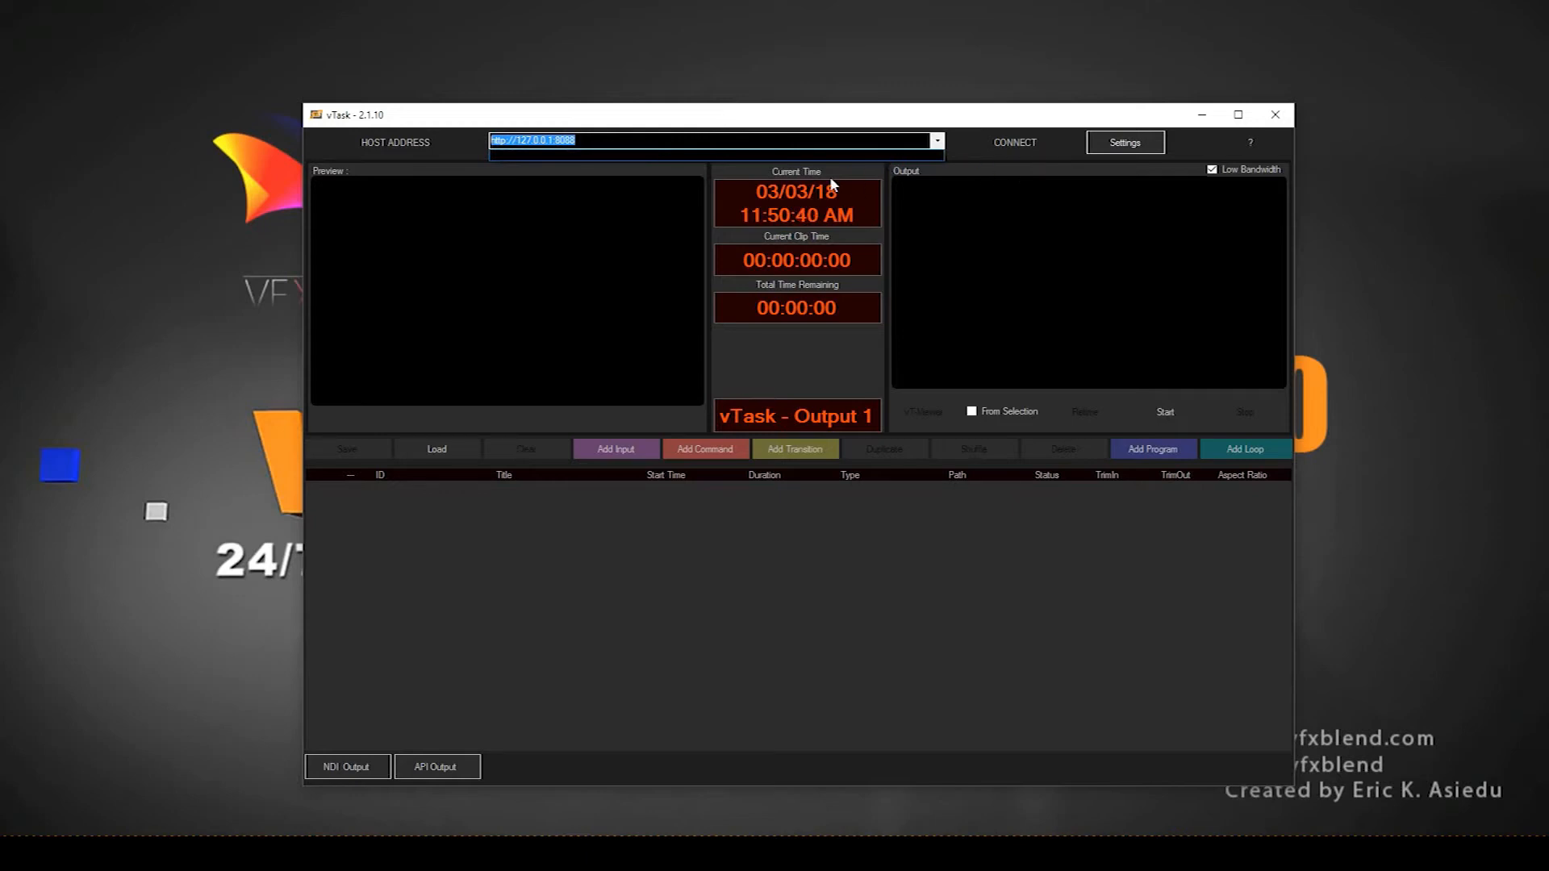
mouse_move(534, 150)
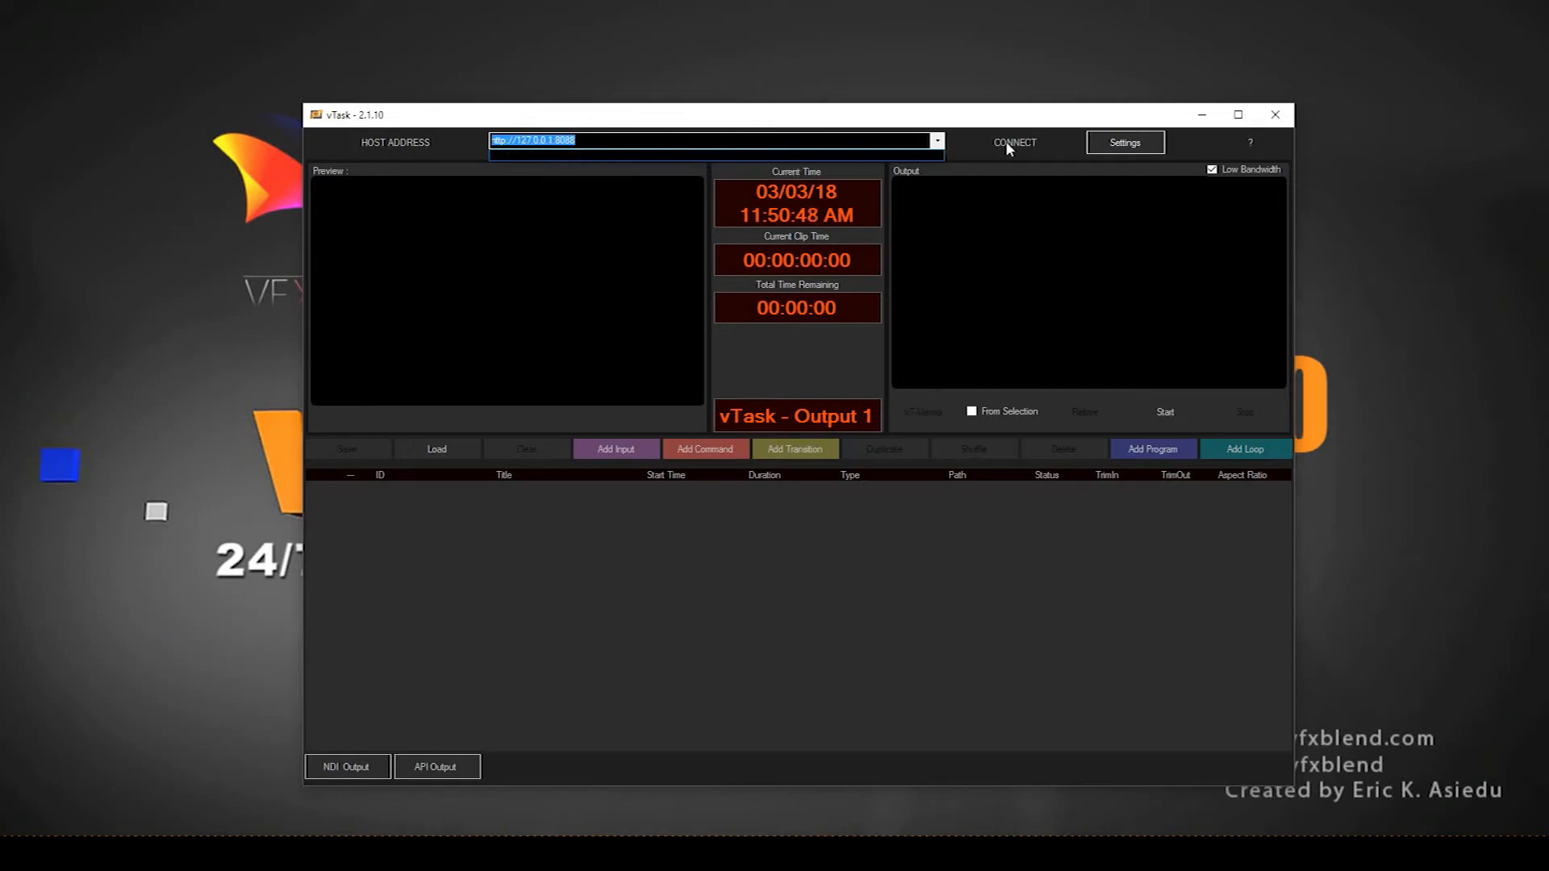
click(1013, 142)
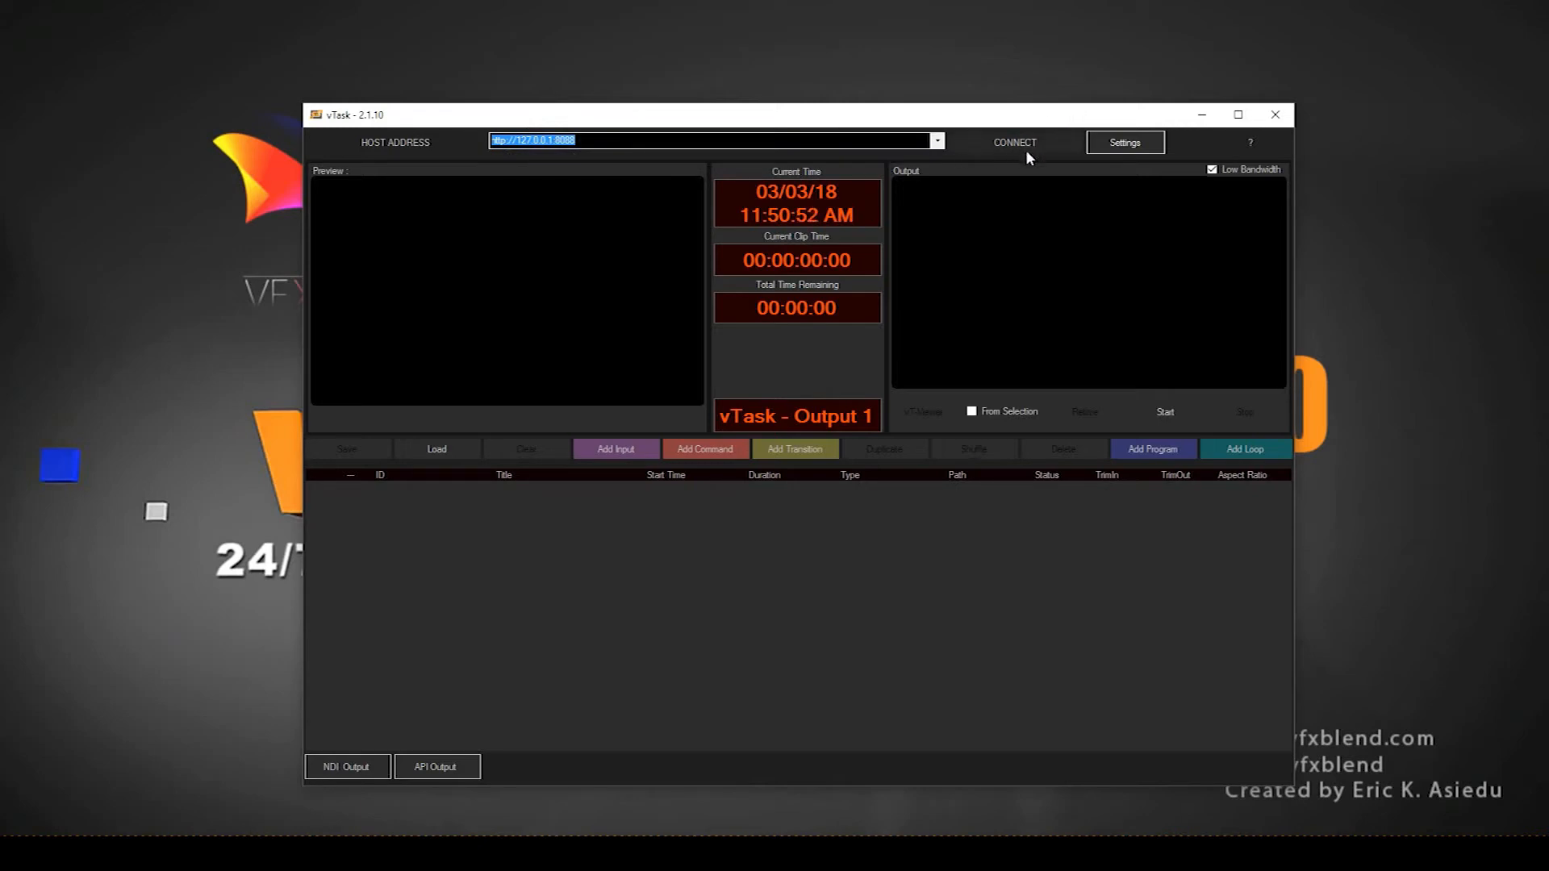
Step: Review Settings: NDI output audio gain, About page with trial expiry, then back to Options
click(1123, 142)
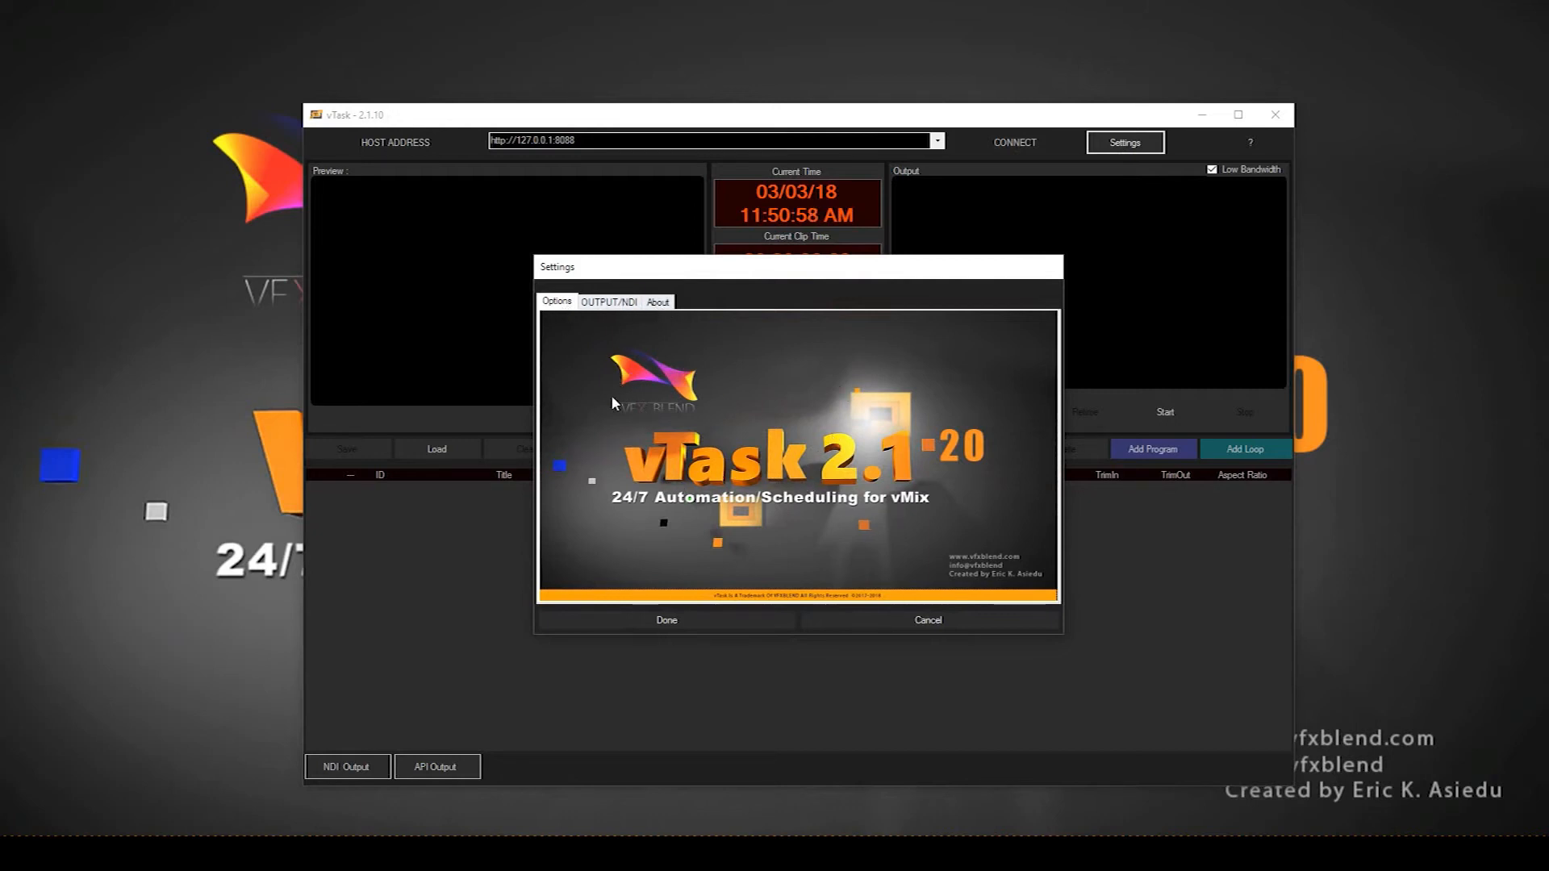
click(608, 301)
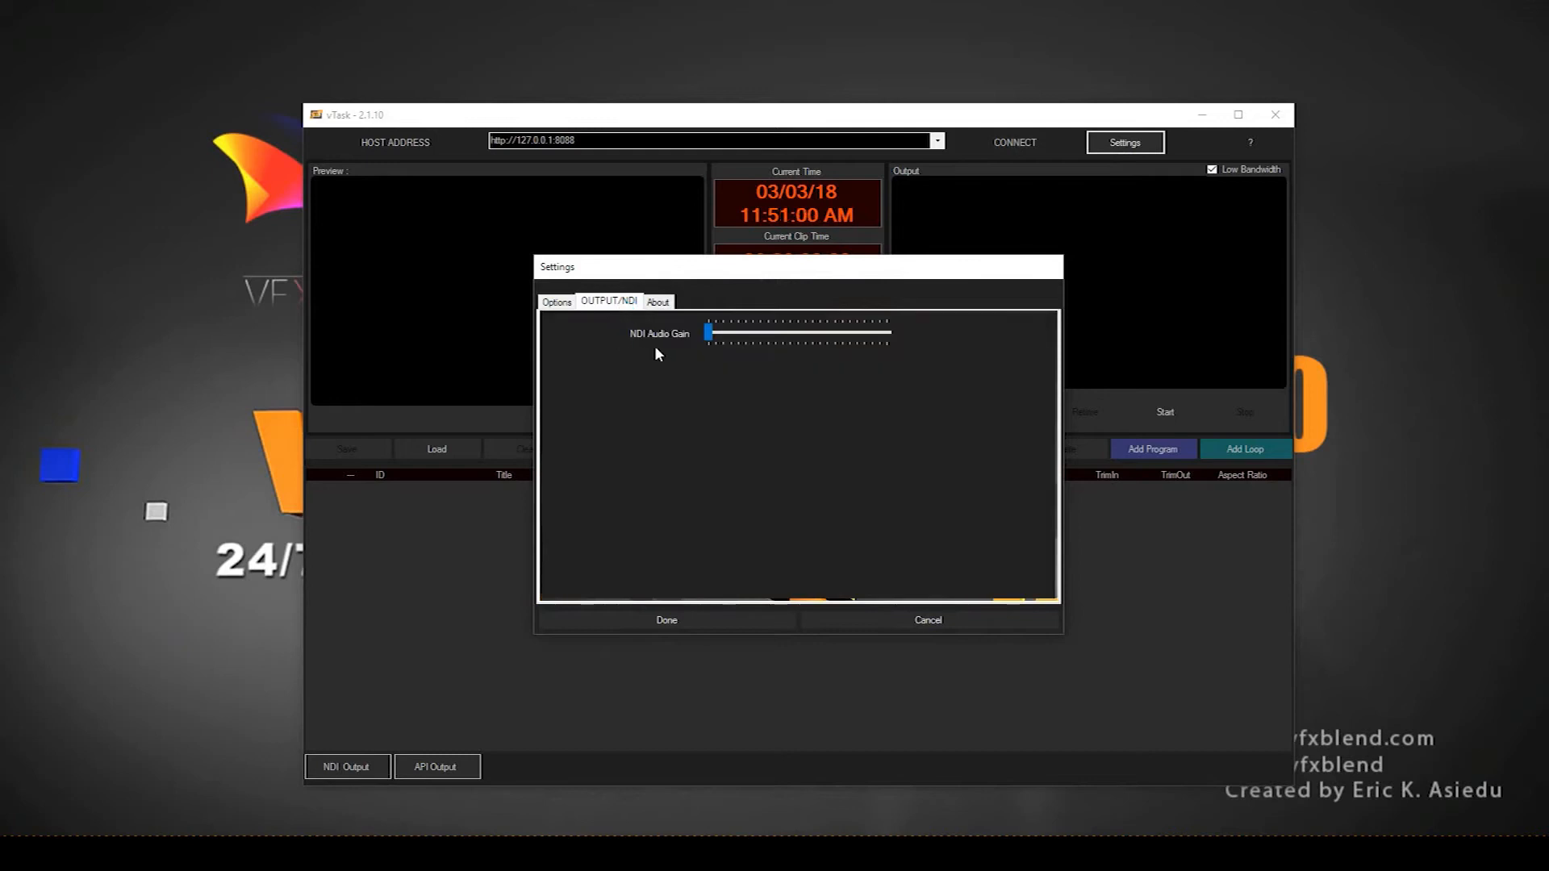
mouse_move(619, 345)
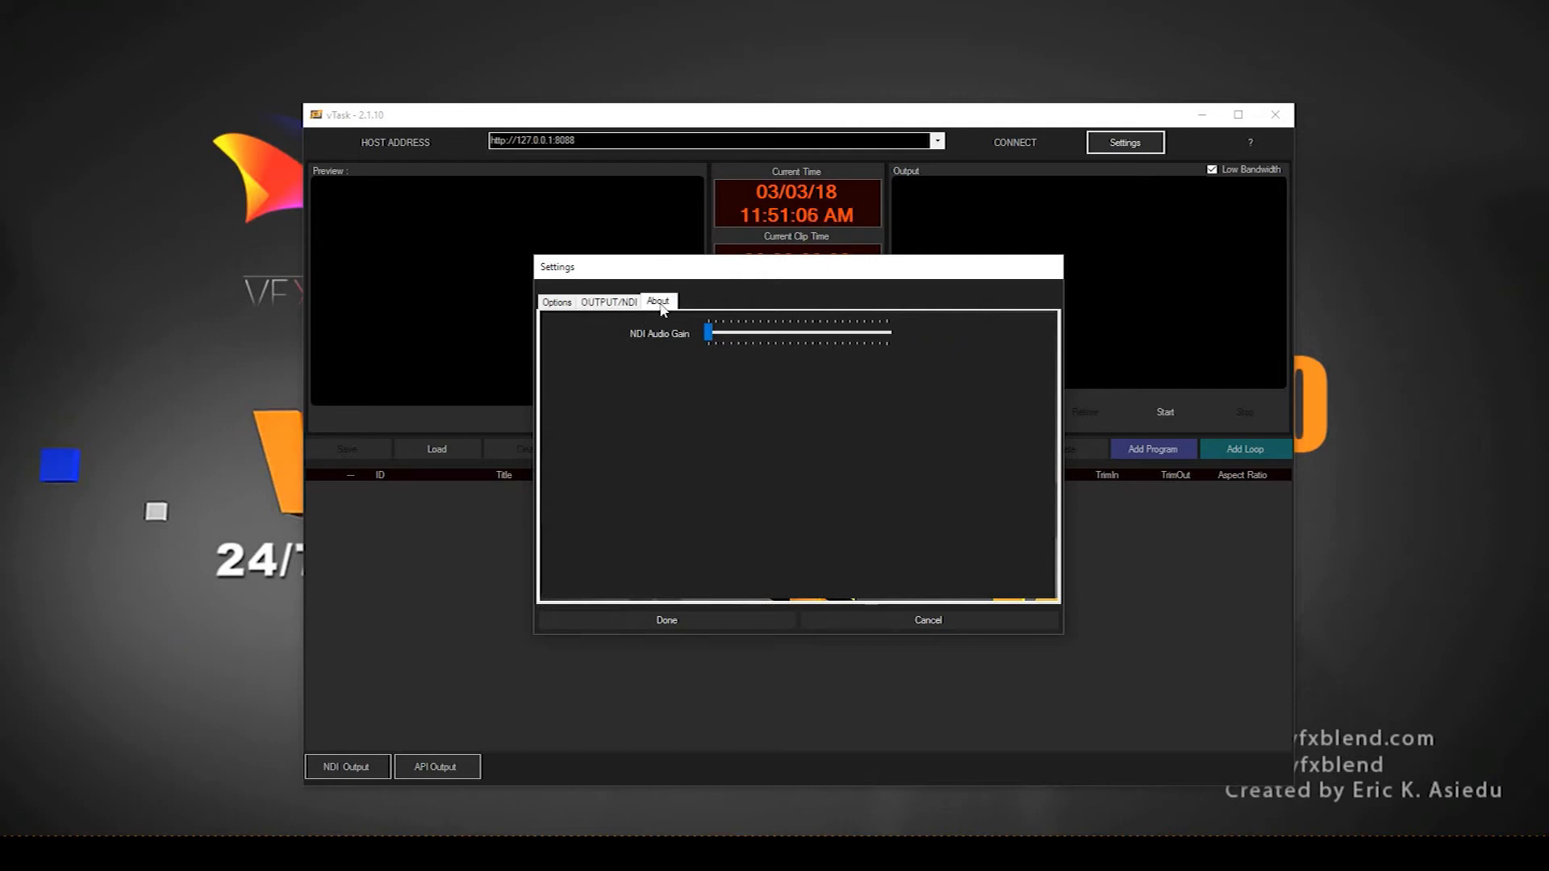
click(657, 302)
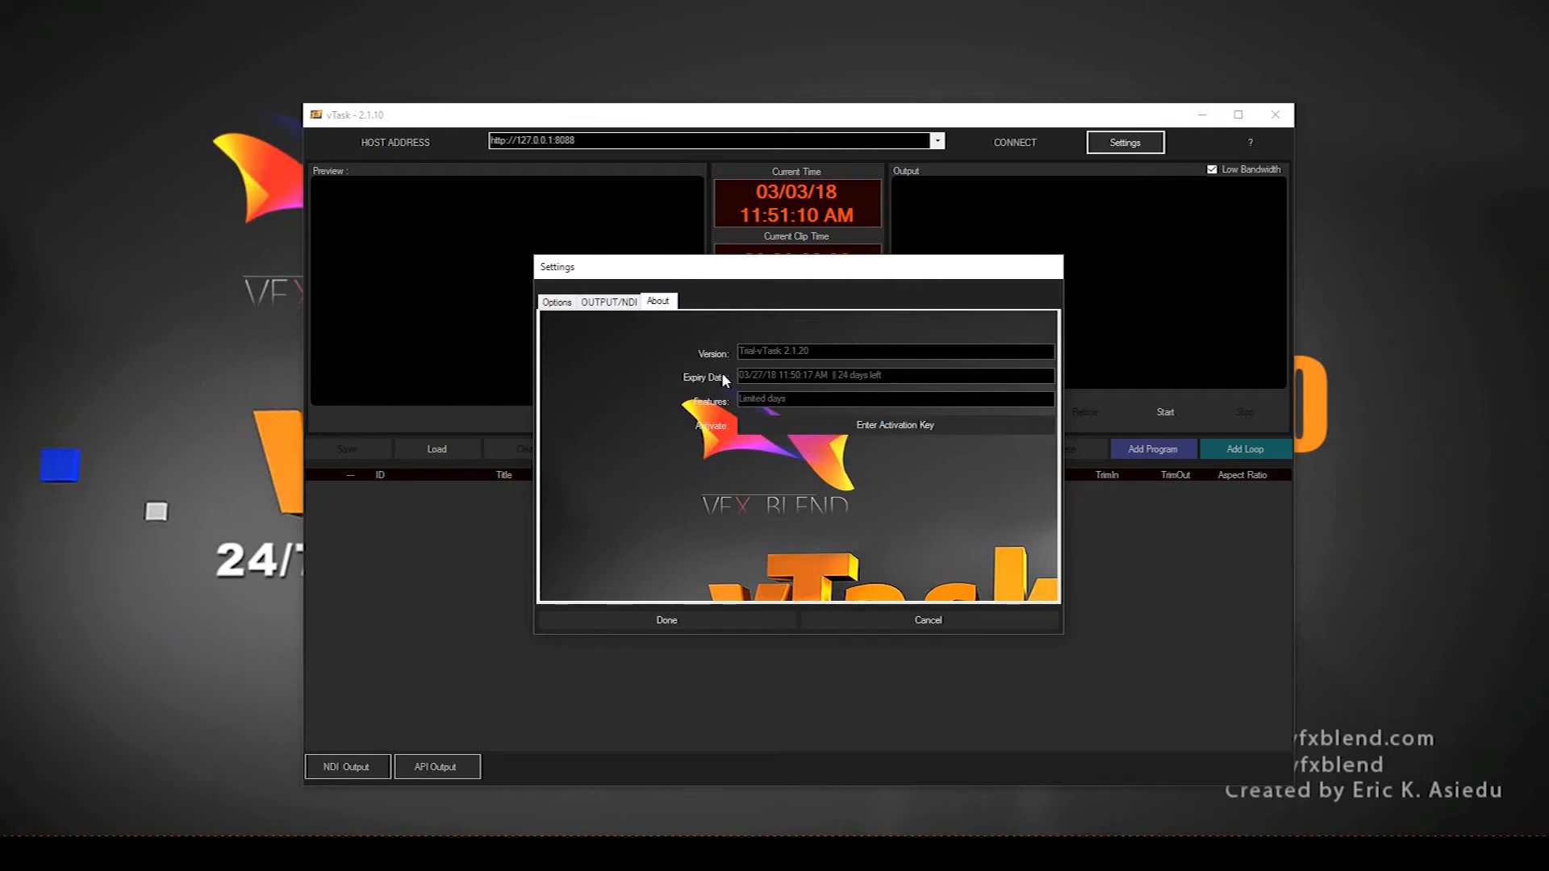
mouse_move(768, 465)
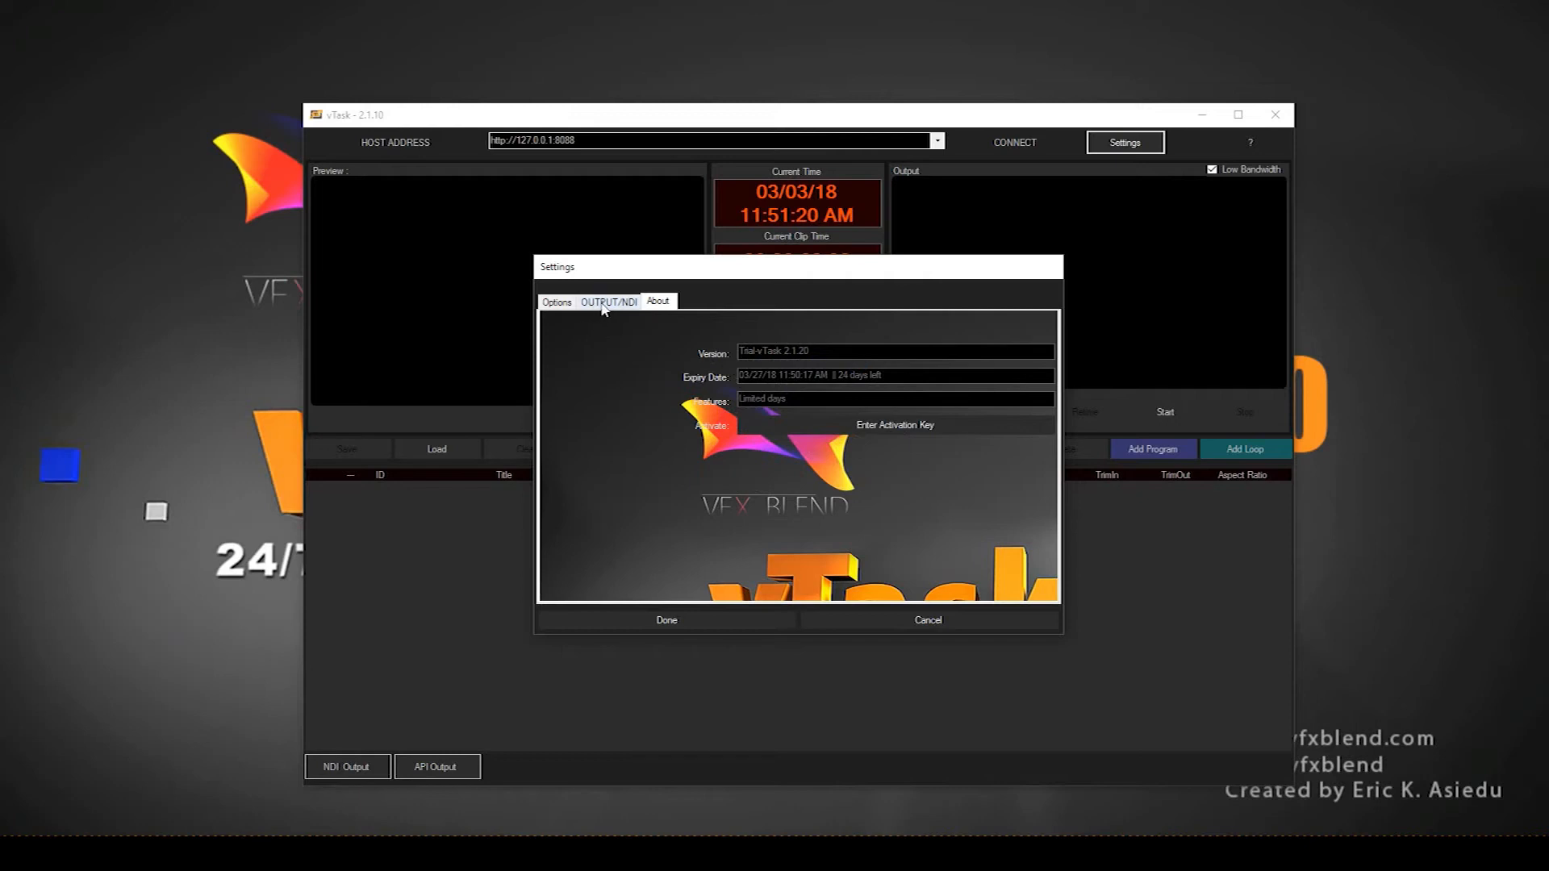
click(557, 302)
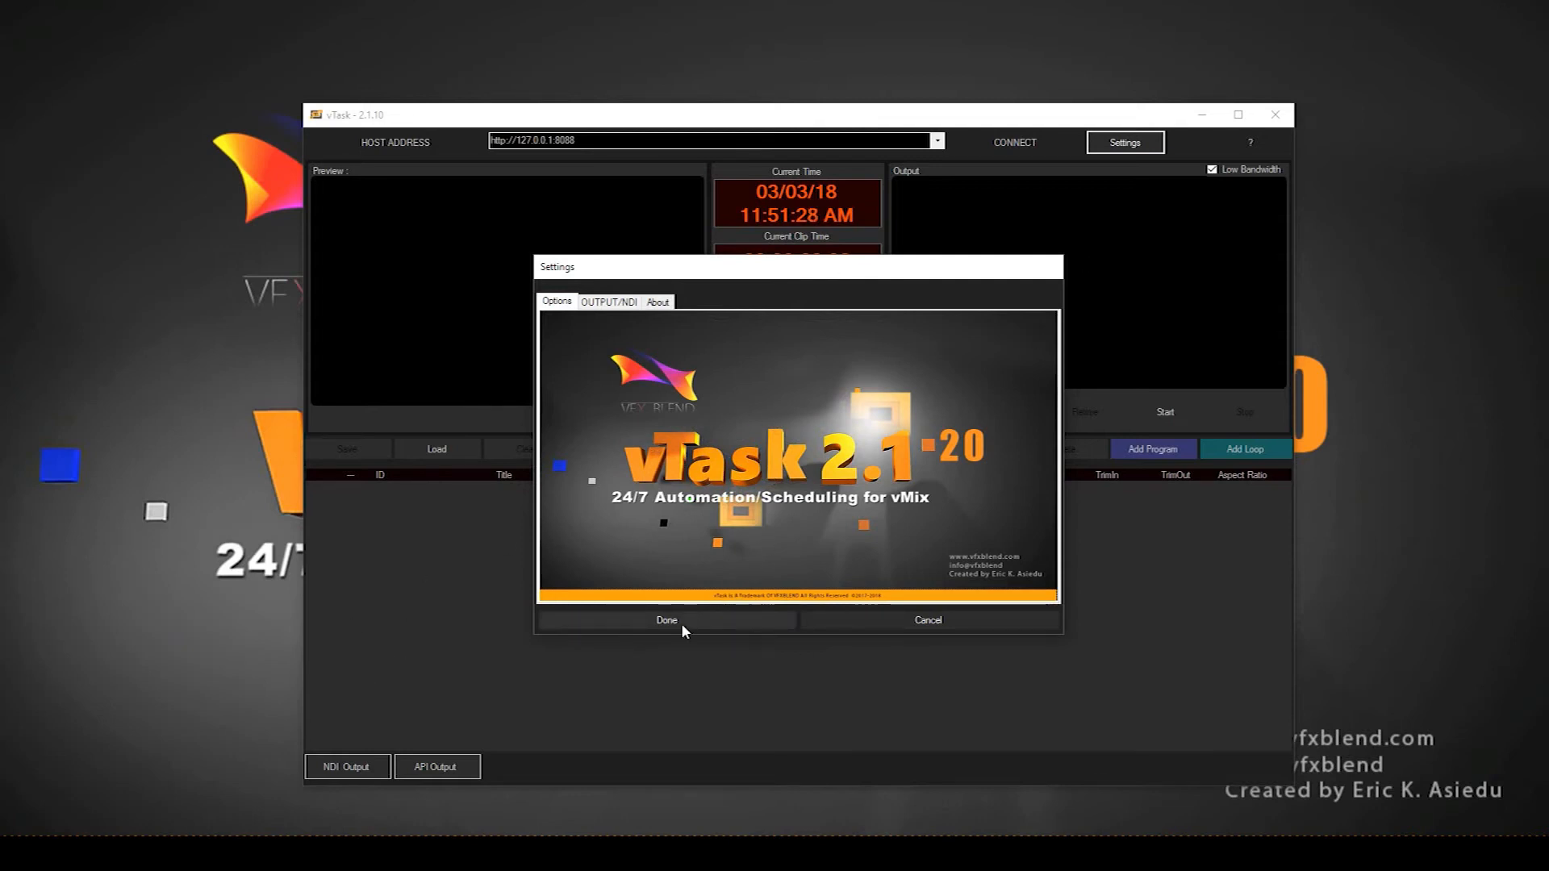
Step: Confirm Done in Settings to return to the main window with its empty playlist
click(664, 619)
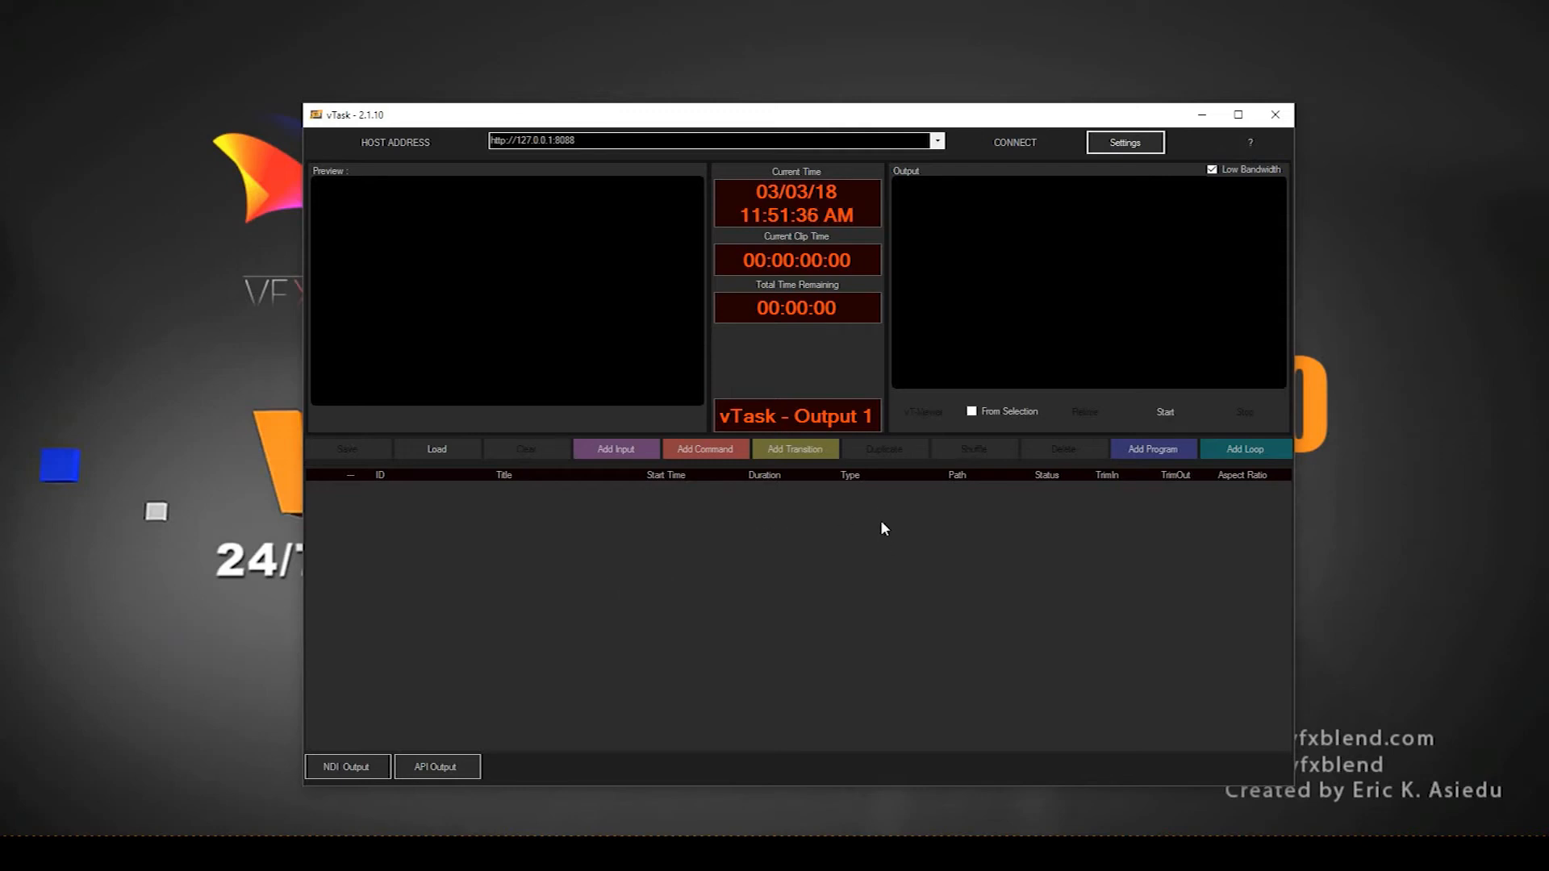
mouse_move(326, 183)
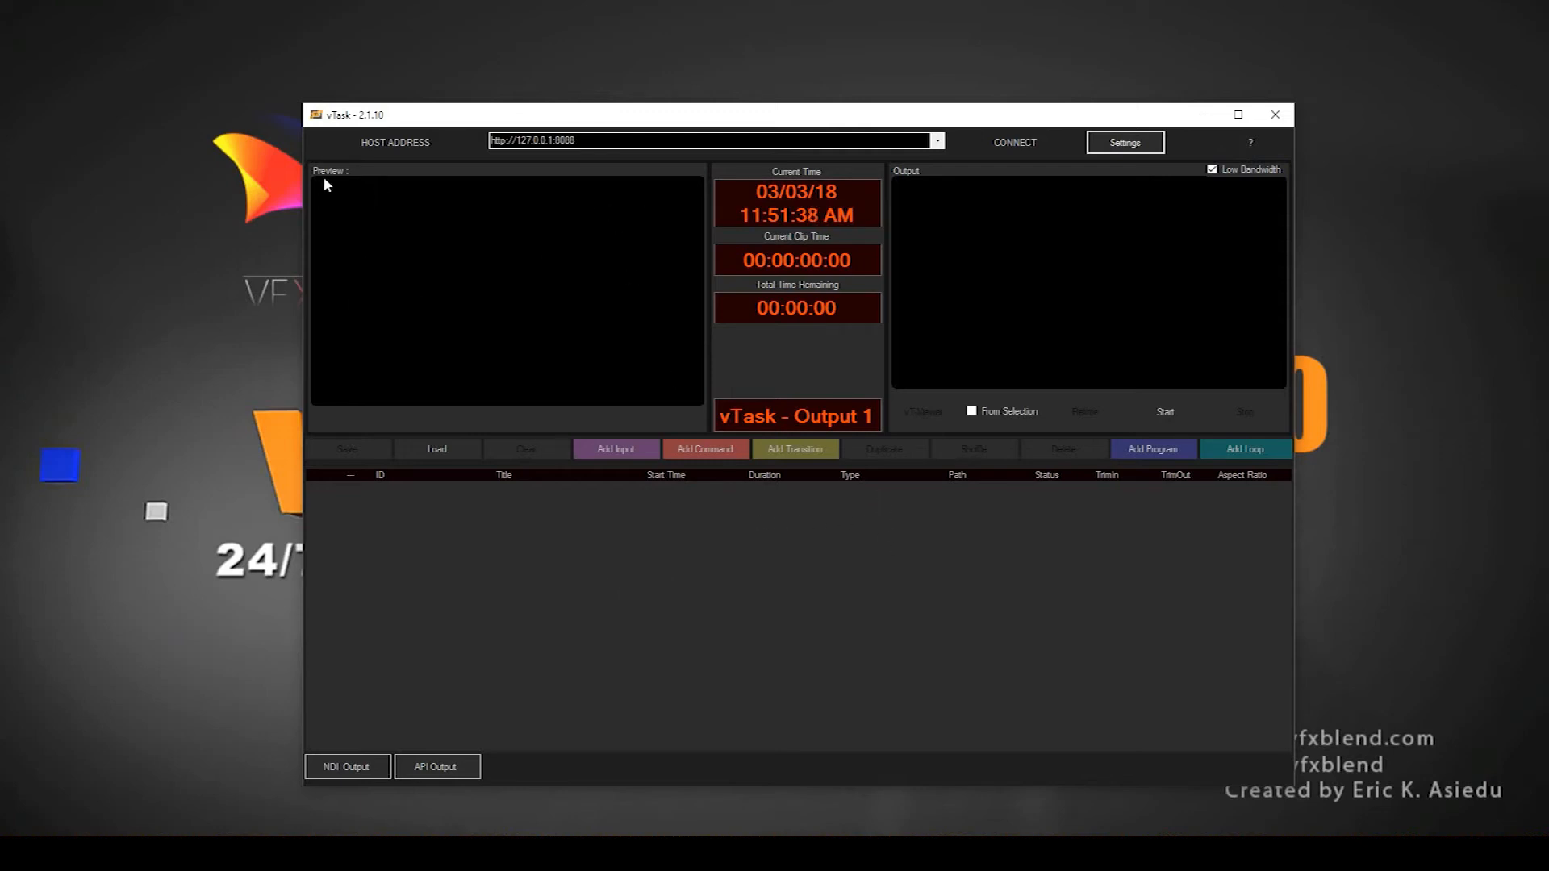
mouse_move(552, 297)
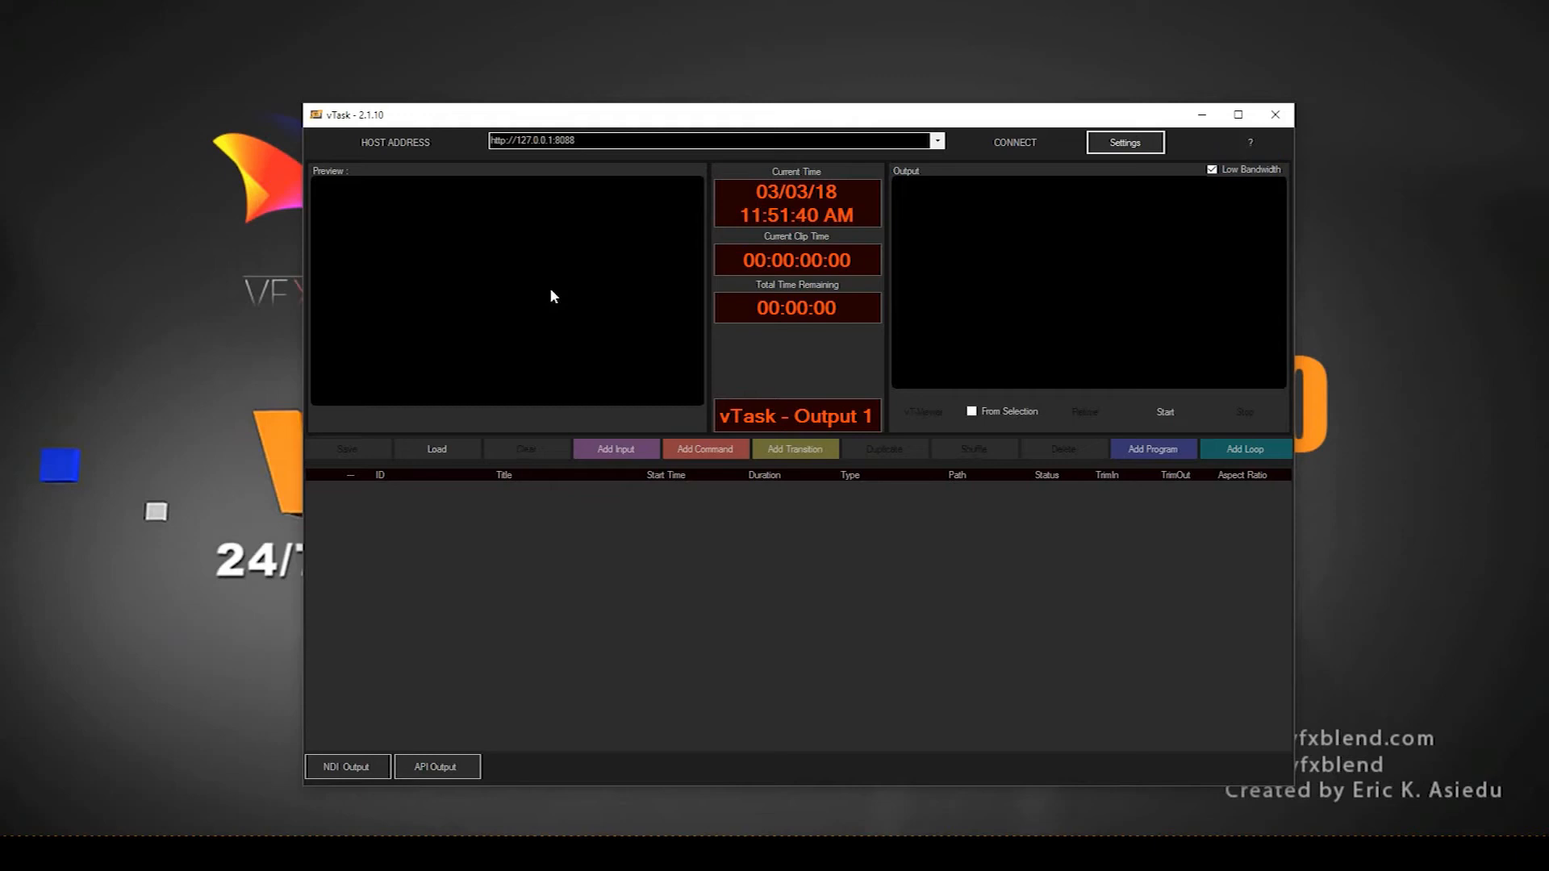
mouse_move(477, 271)
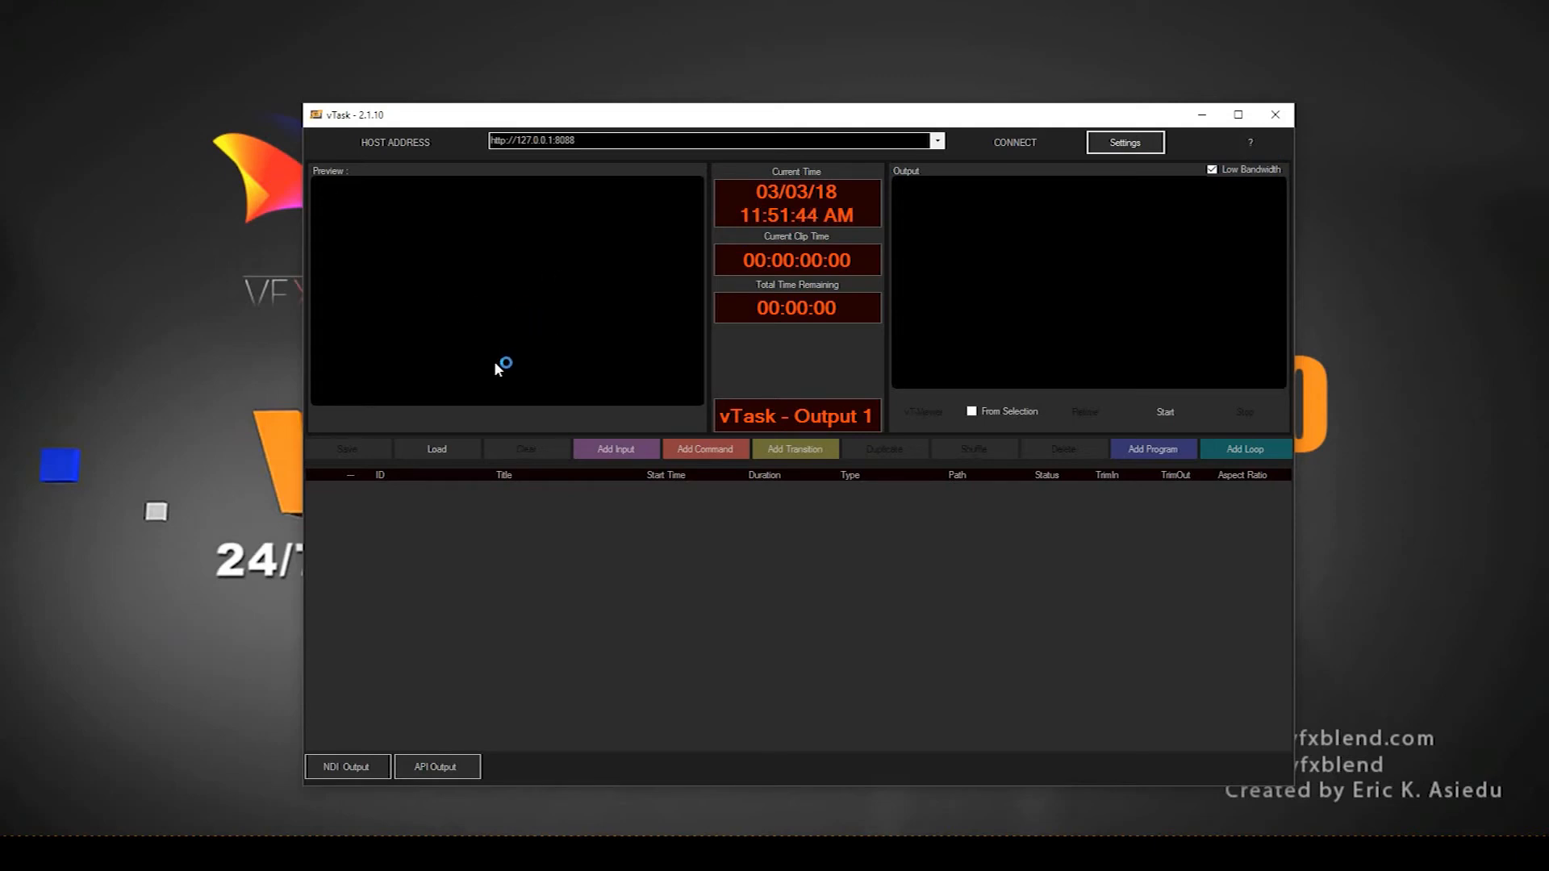
mouse_move(605, 613)
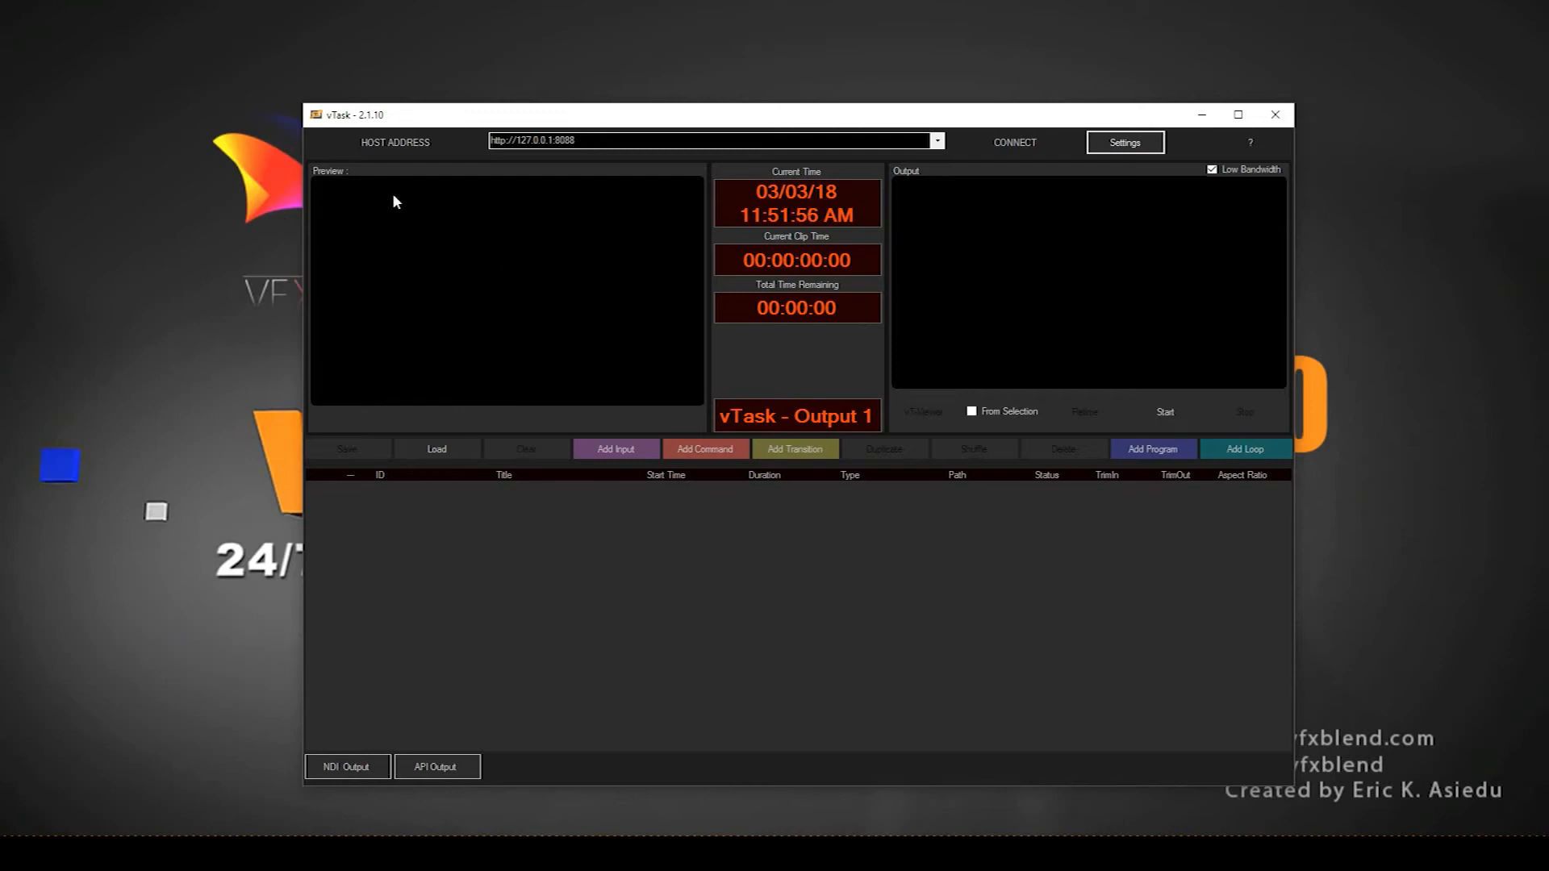
mouse_move(773, 186)
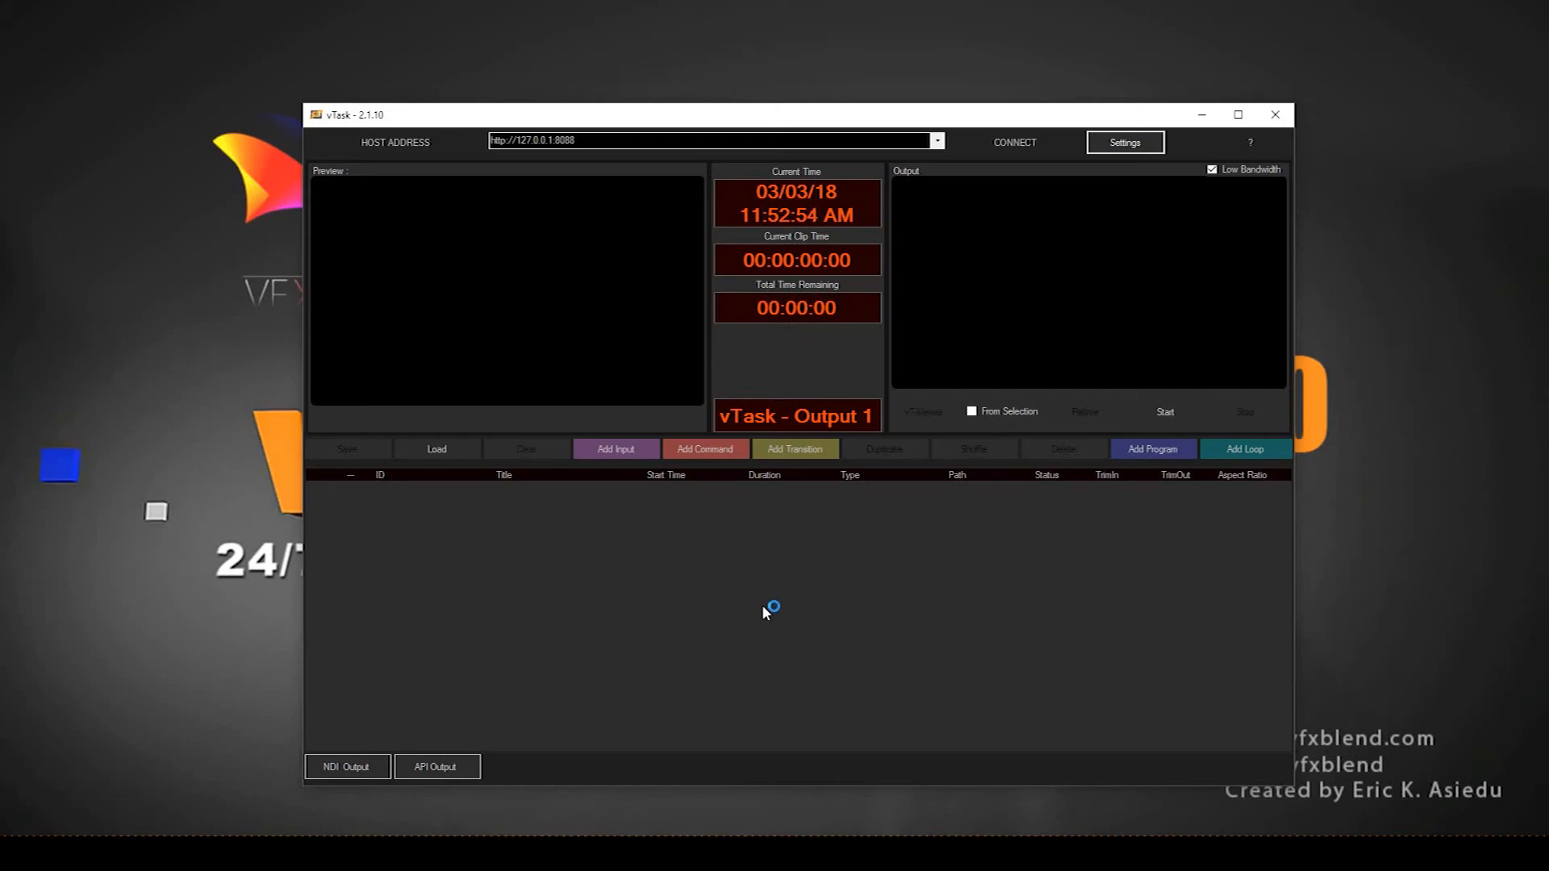
mouse_move(778, 604)
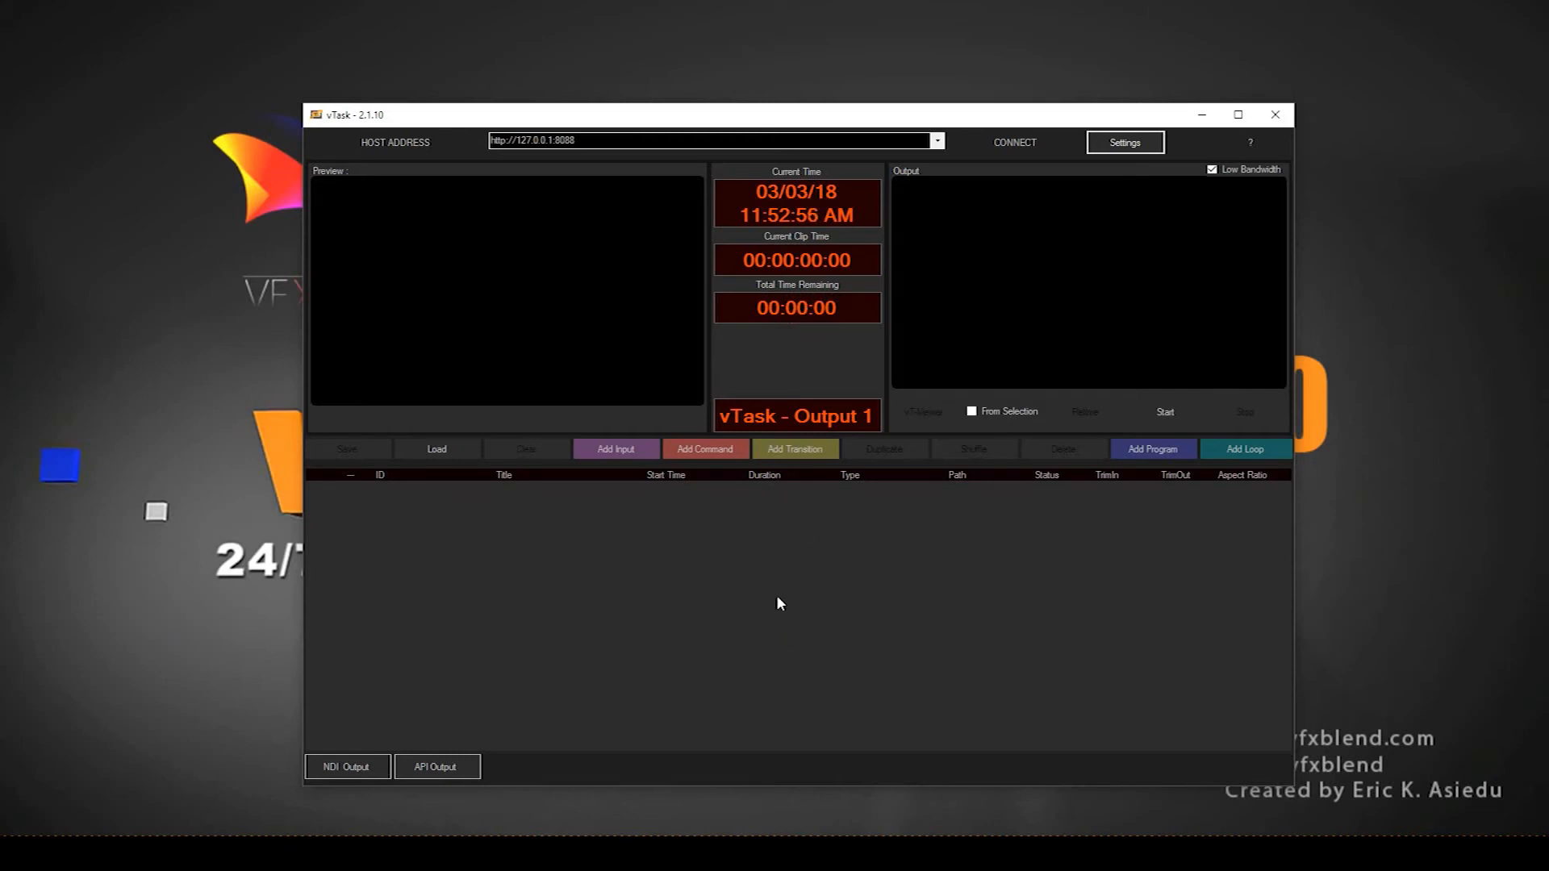
mouse_move(857, 287)
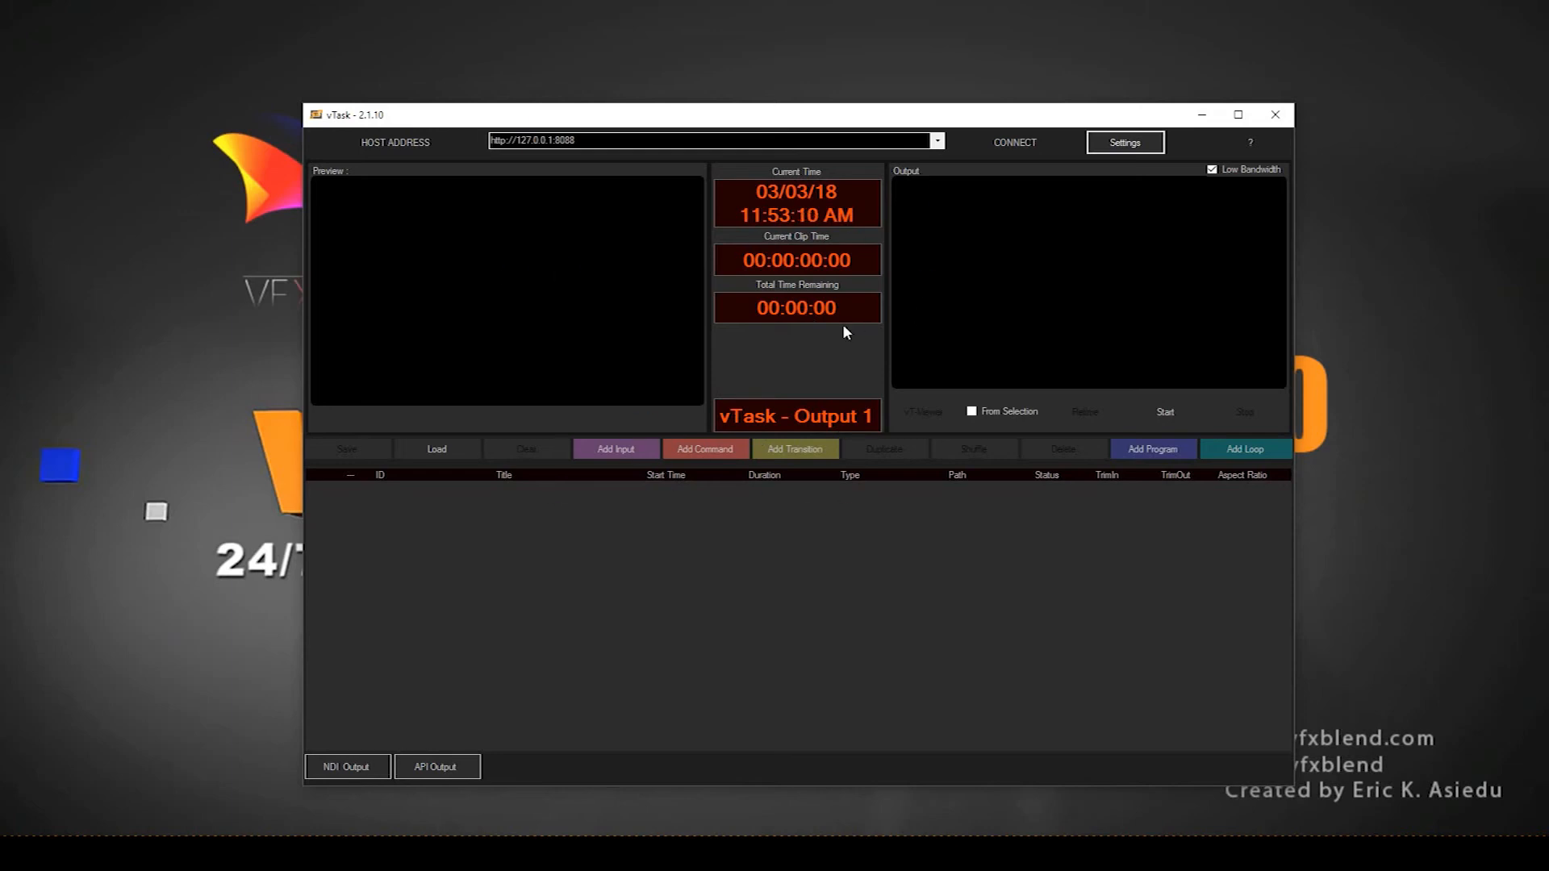
mouse_move(832, 182)
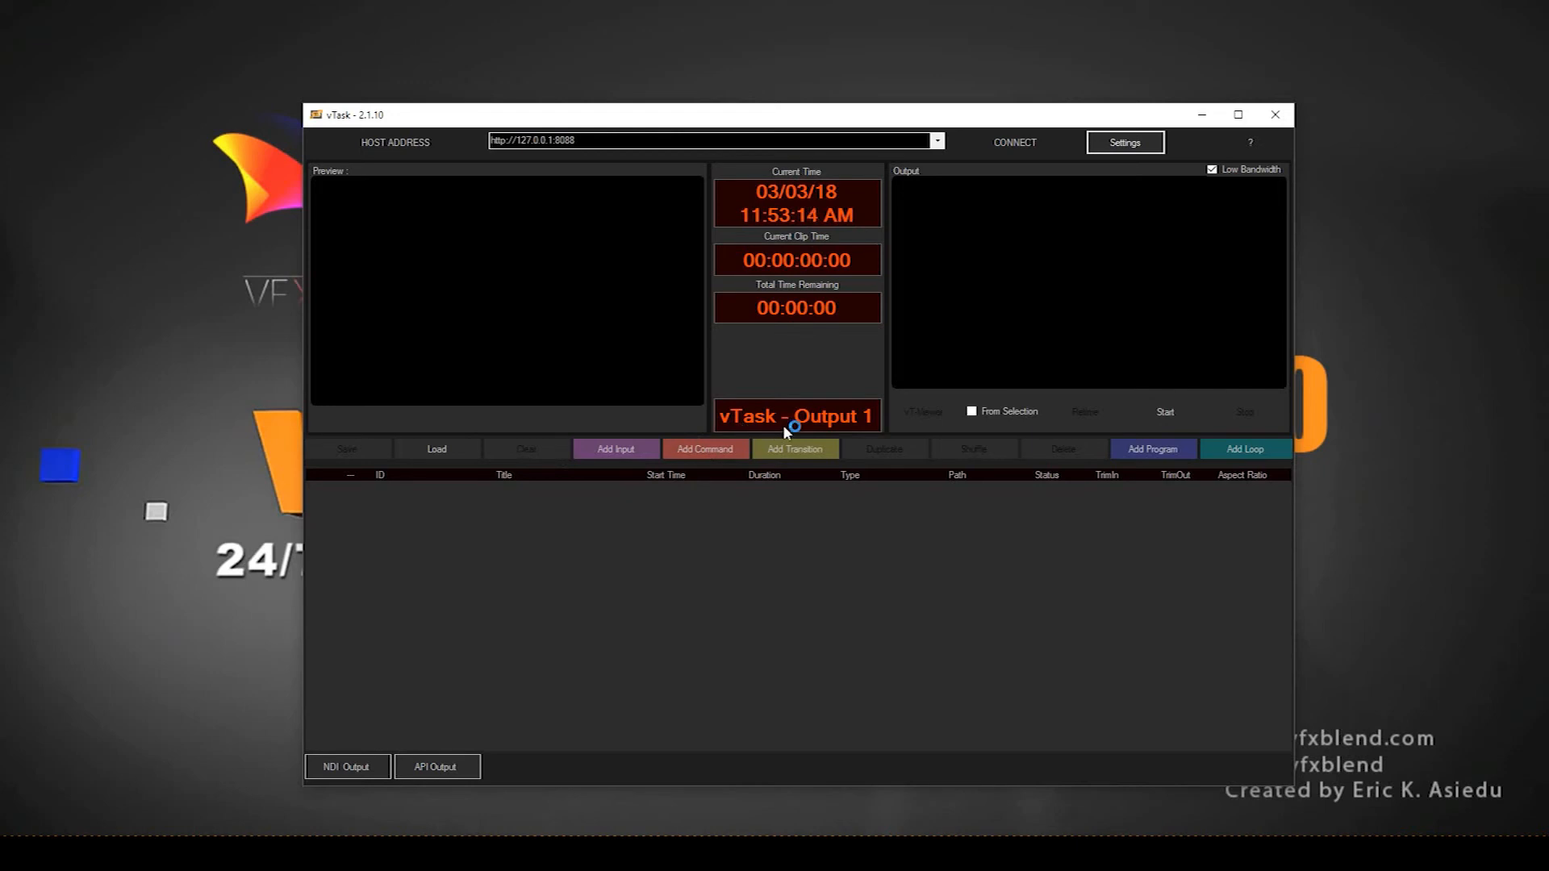
mouse_move(808, 663)
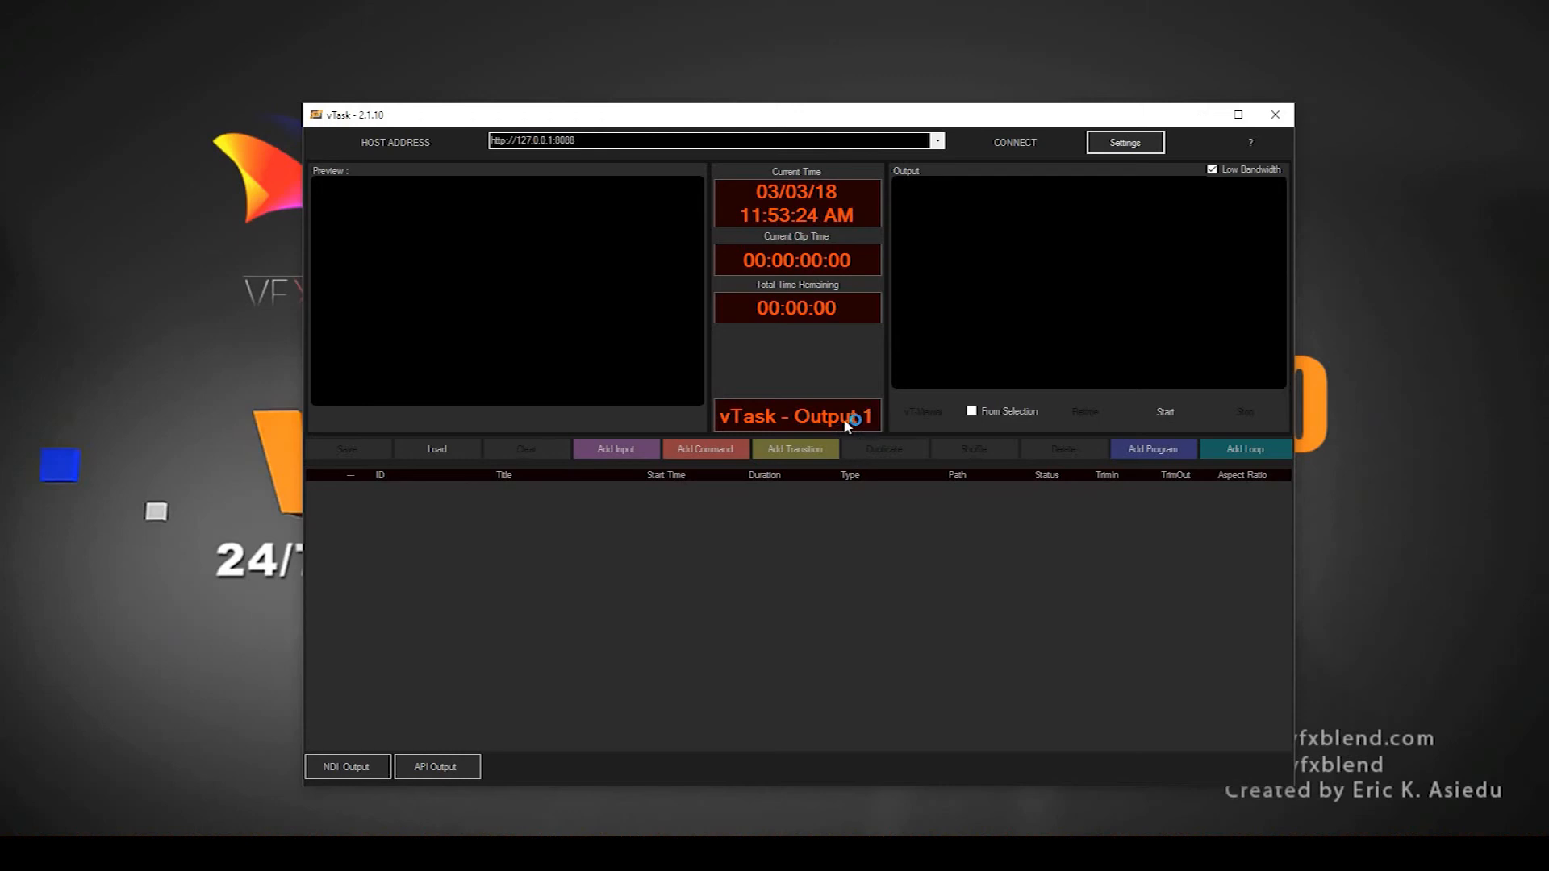
mouse_move(754, 436)
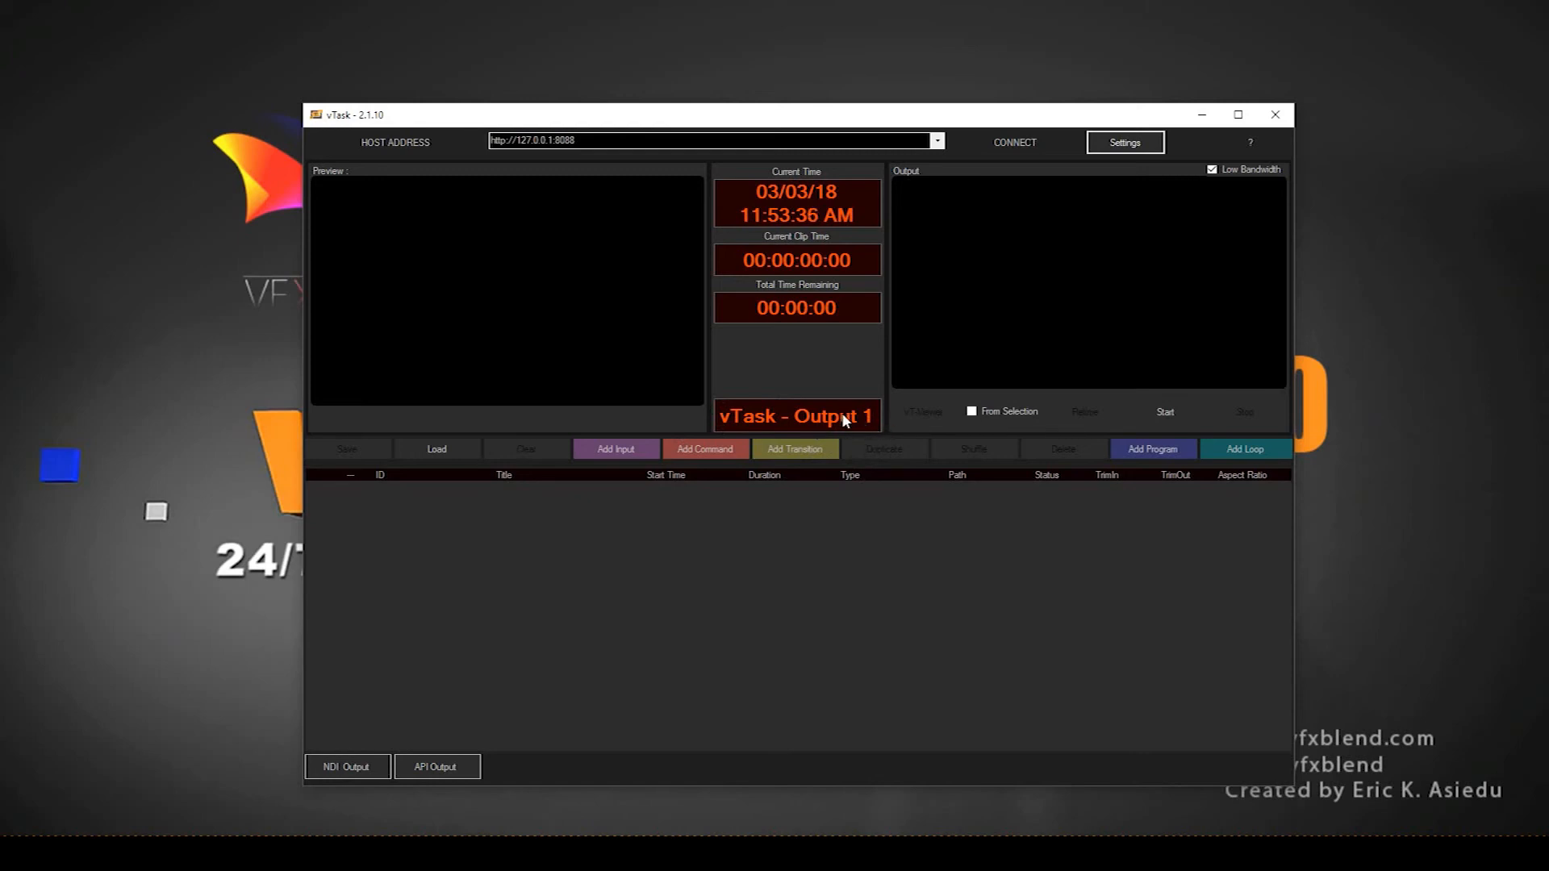
mouse_move(1043, 300)
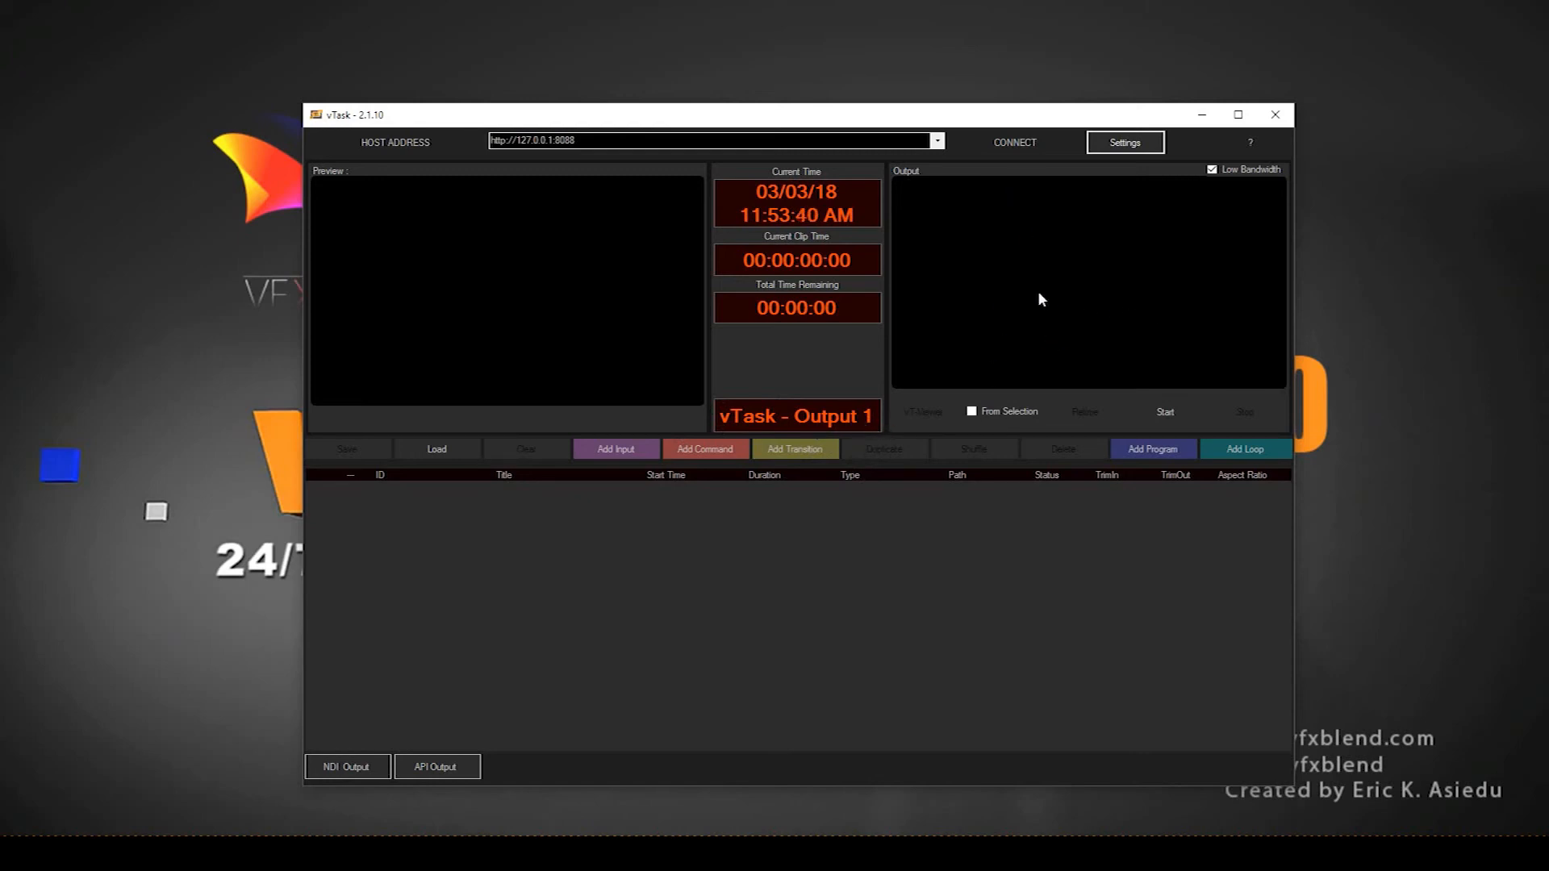
mouse_move(1104, 264)
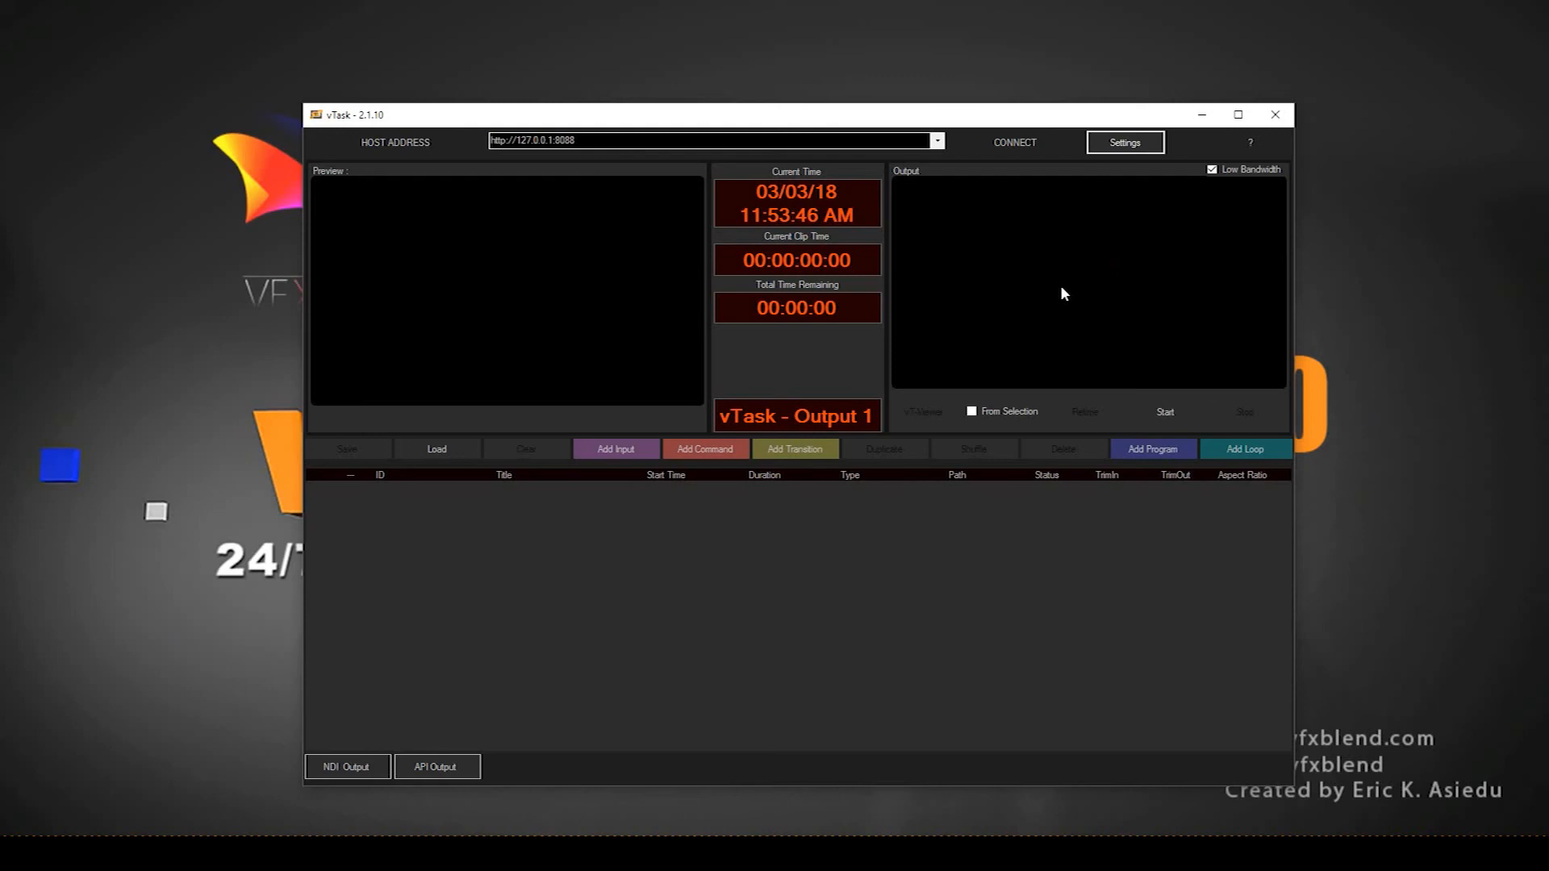
mouse_move(1088, 315)
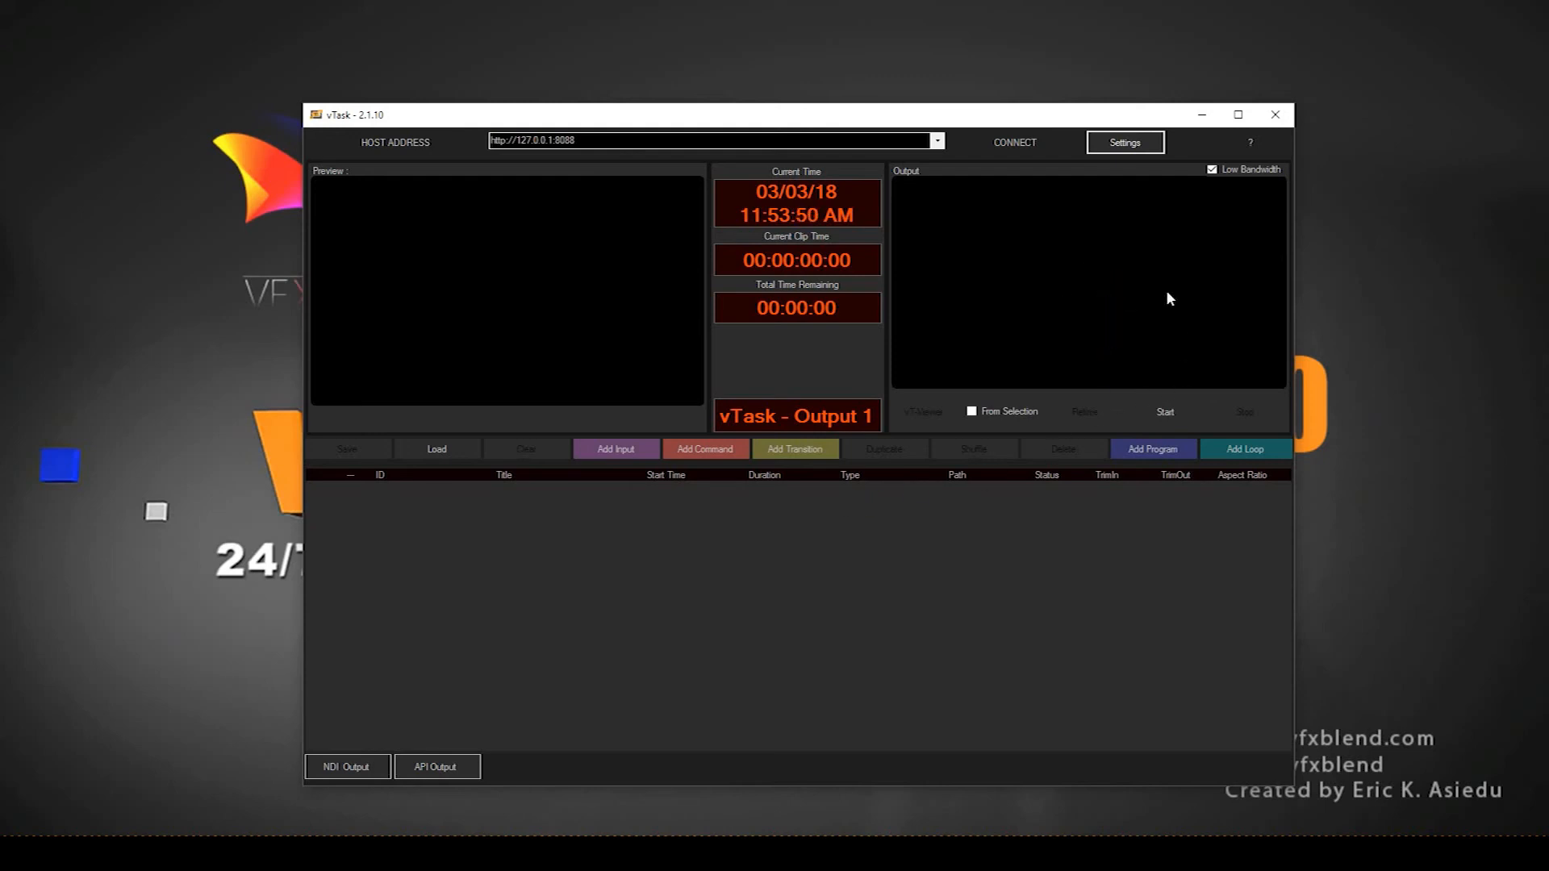
mouse_move(1059, 318)
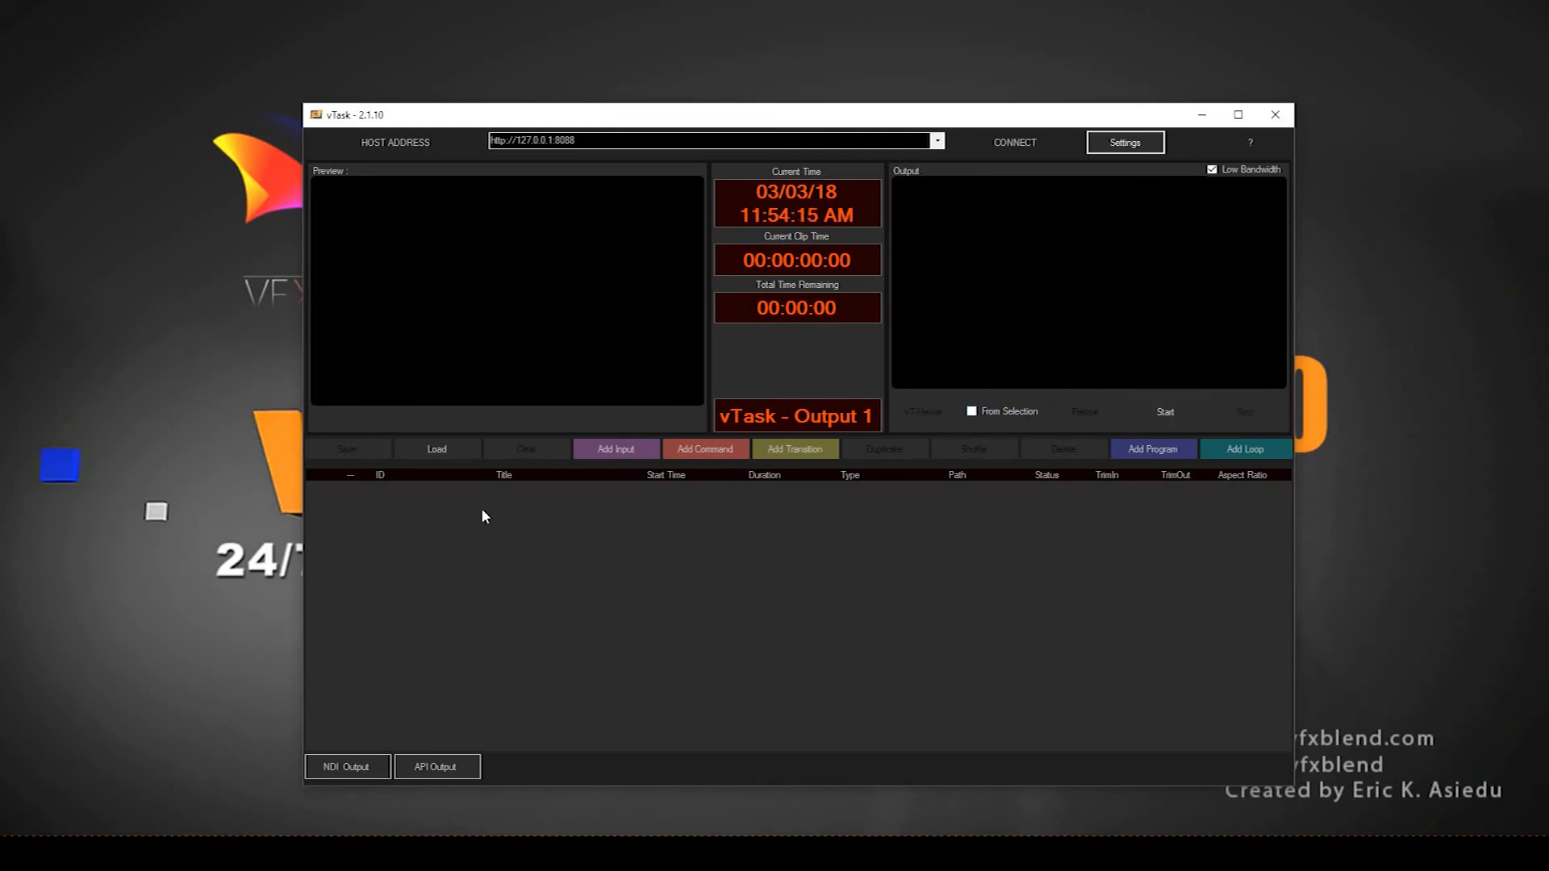
mouse_move(900, 487)
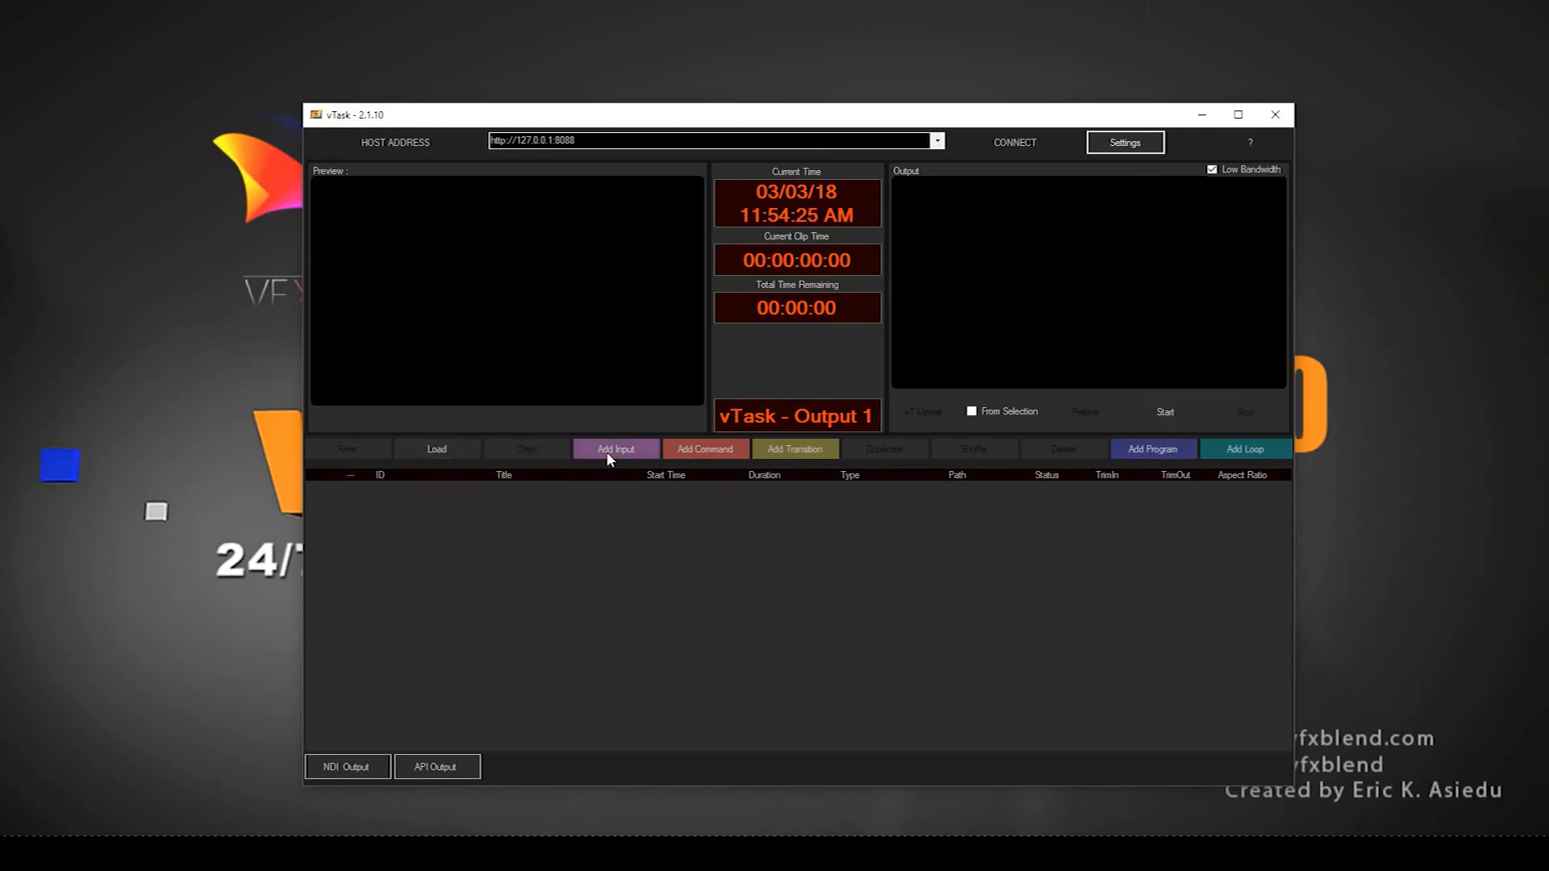
mouse_move(795, 450)
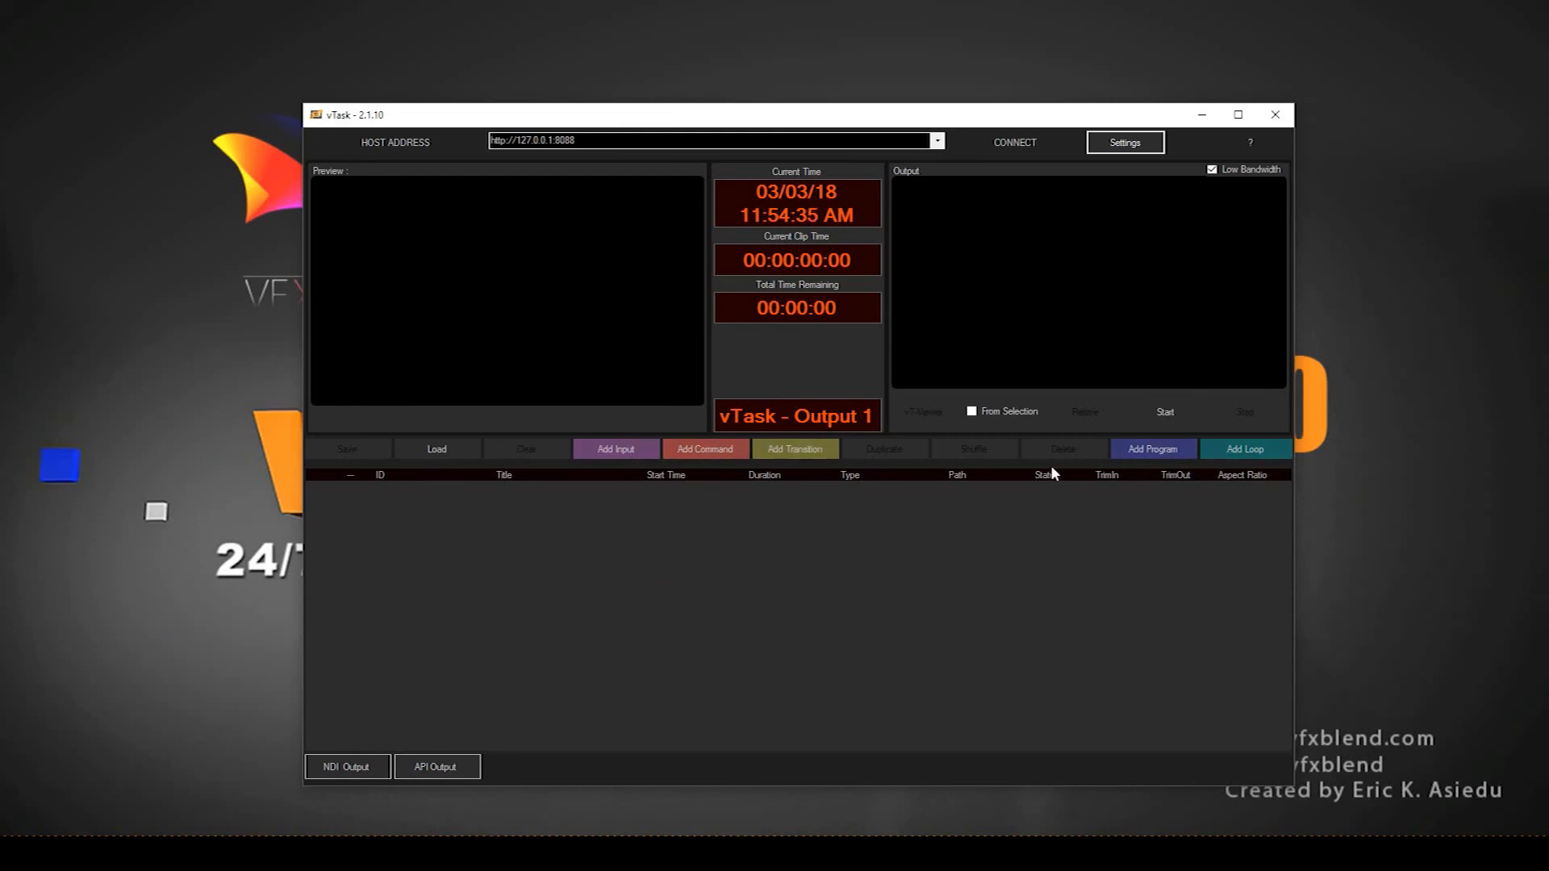
mouse_move(652, 484)
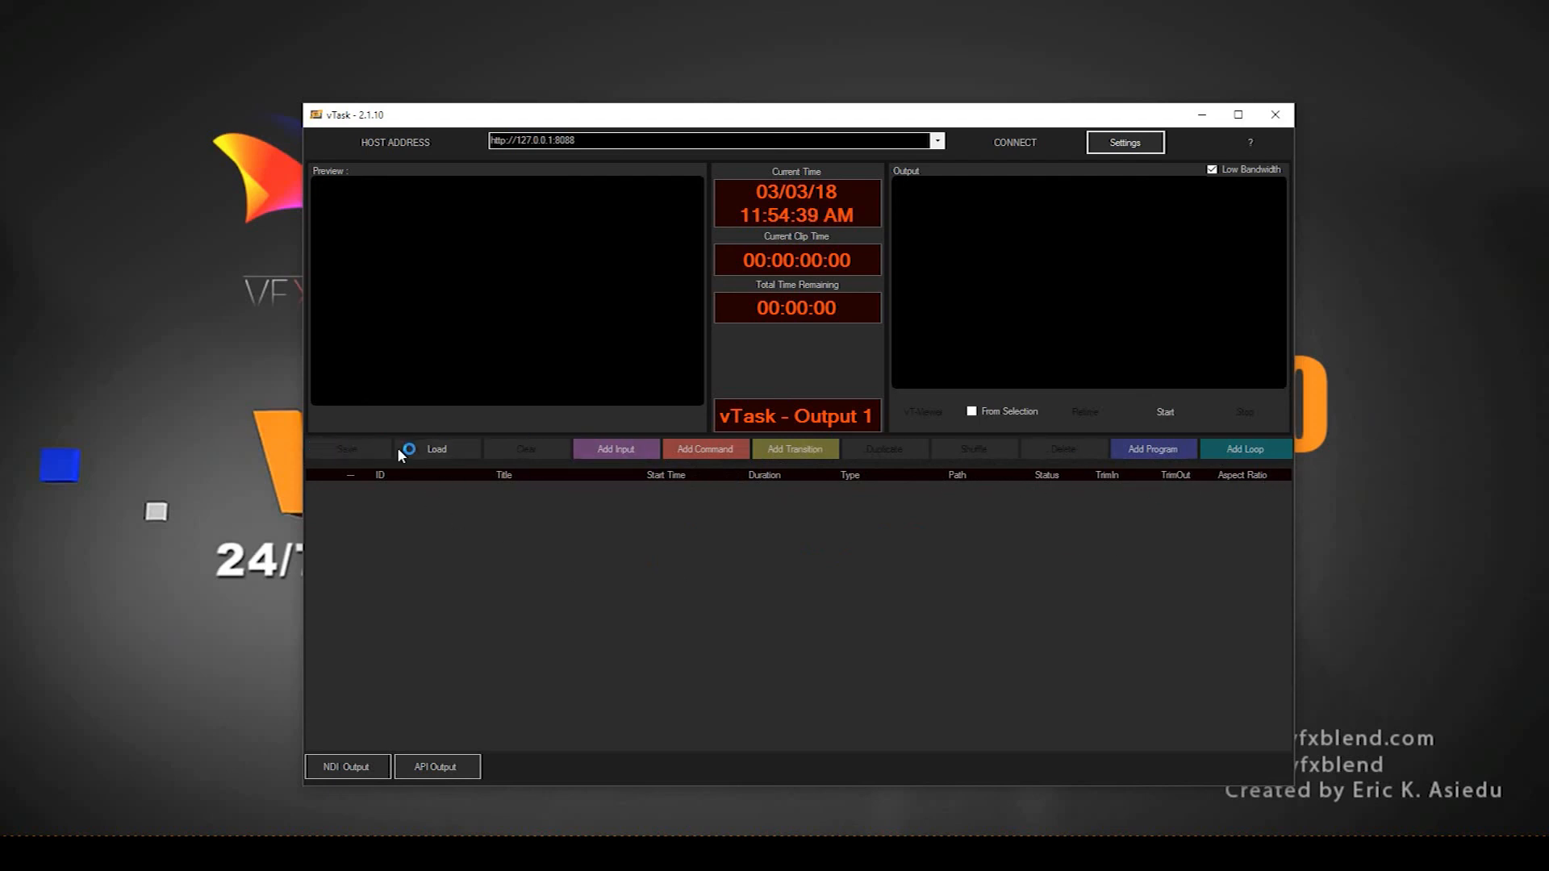
mouse_move(345, 596)
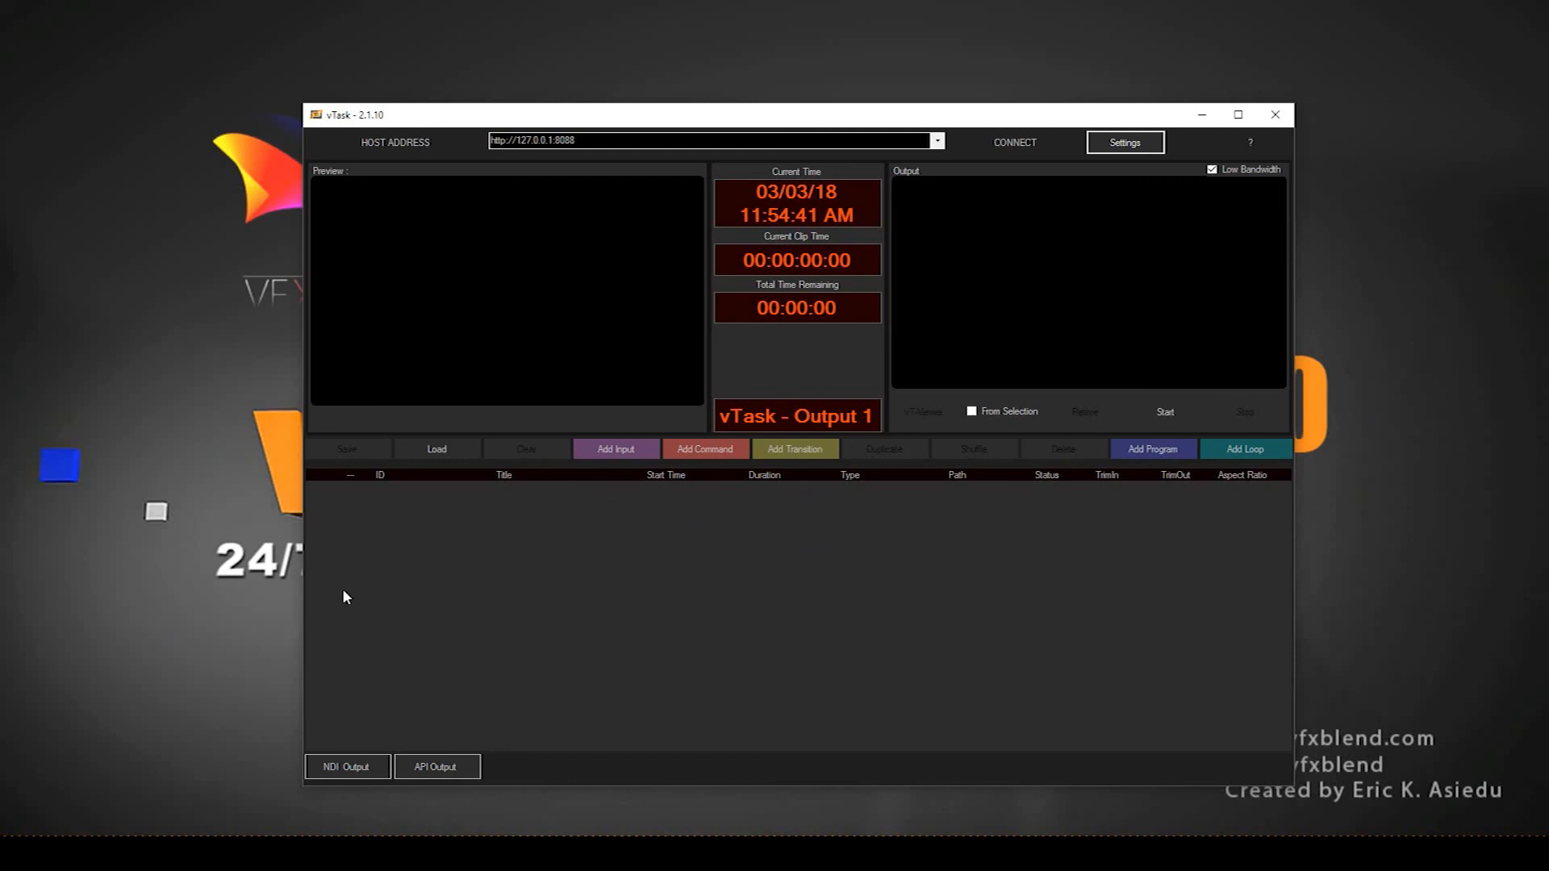
mouse_move(948, 531)
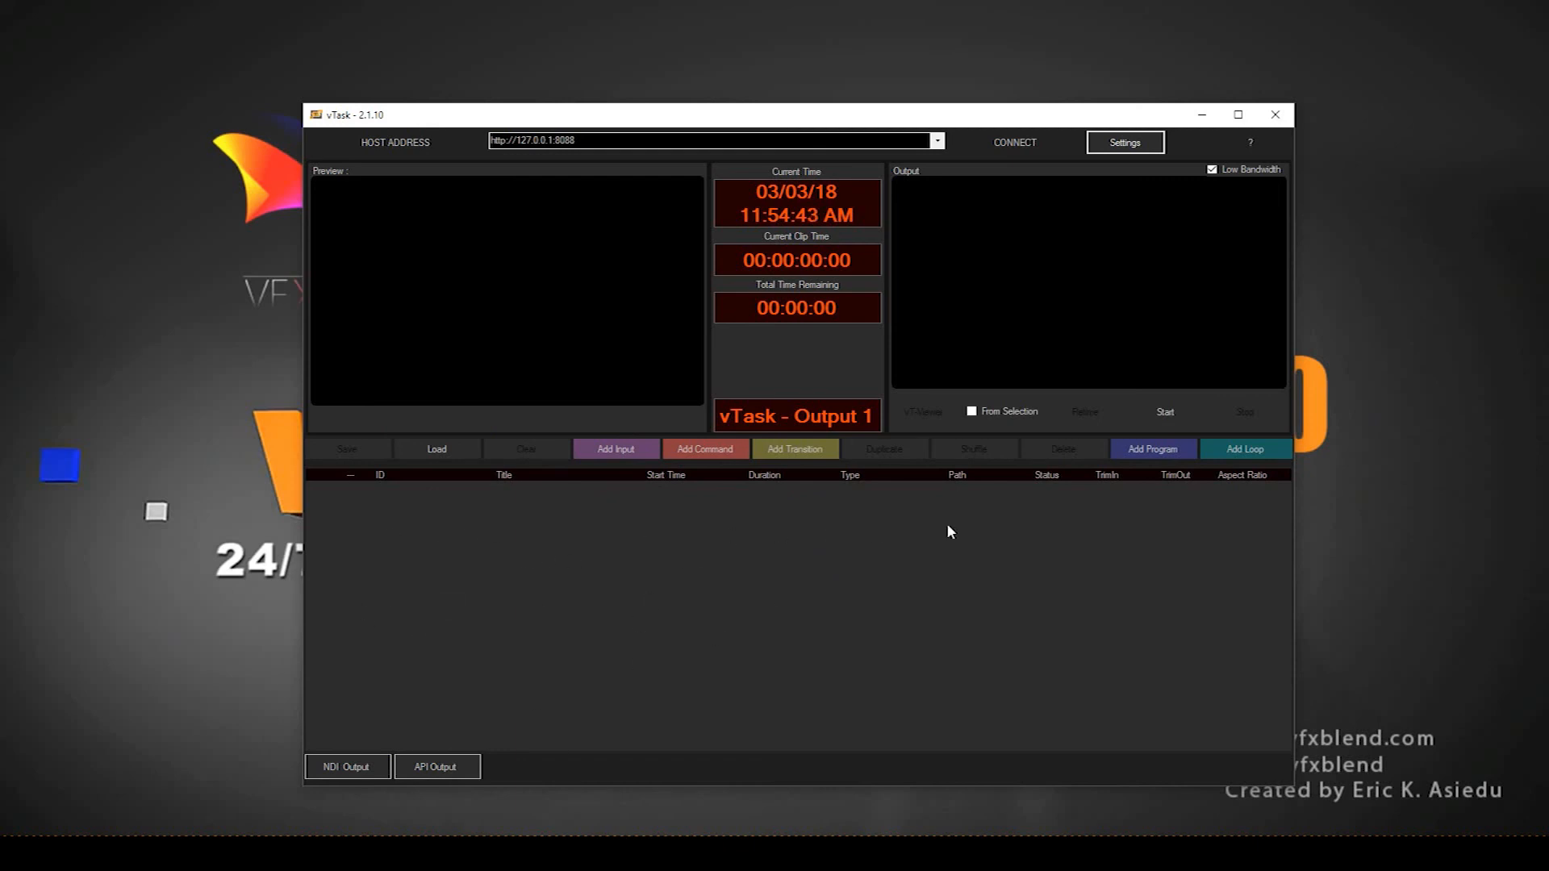
mouse_move(744, 600)
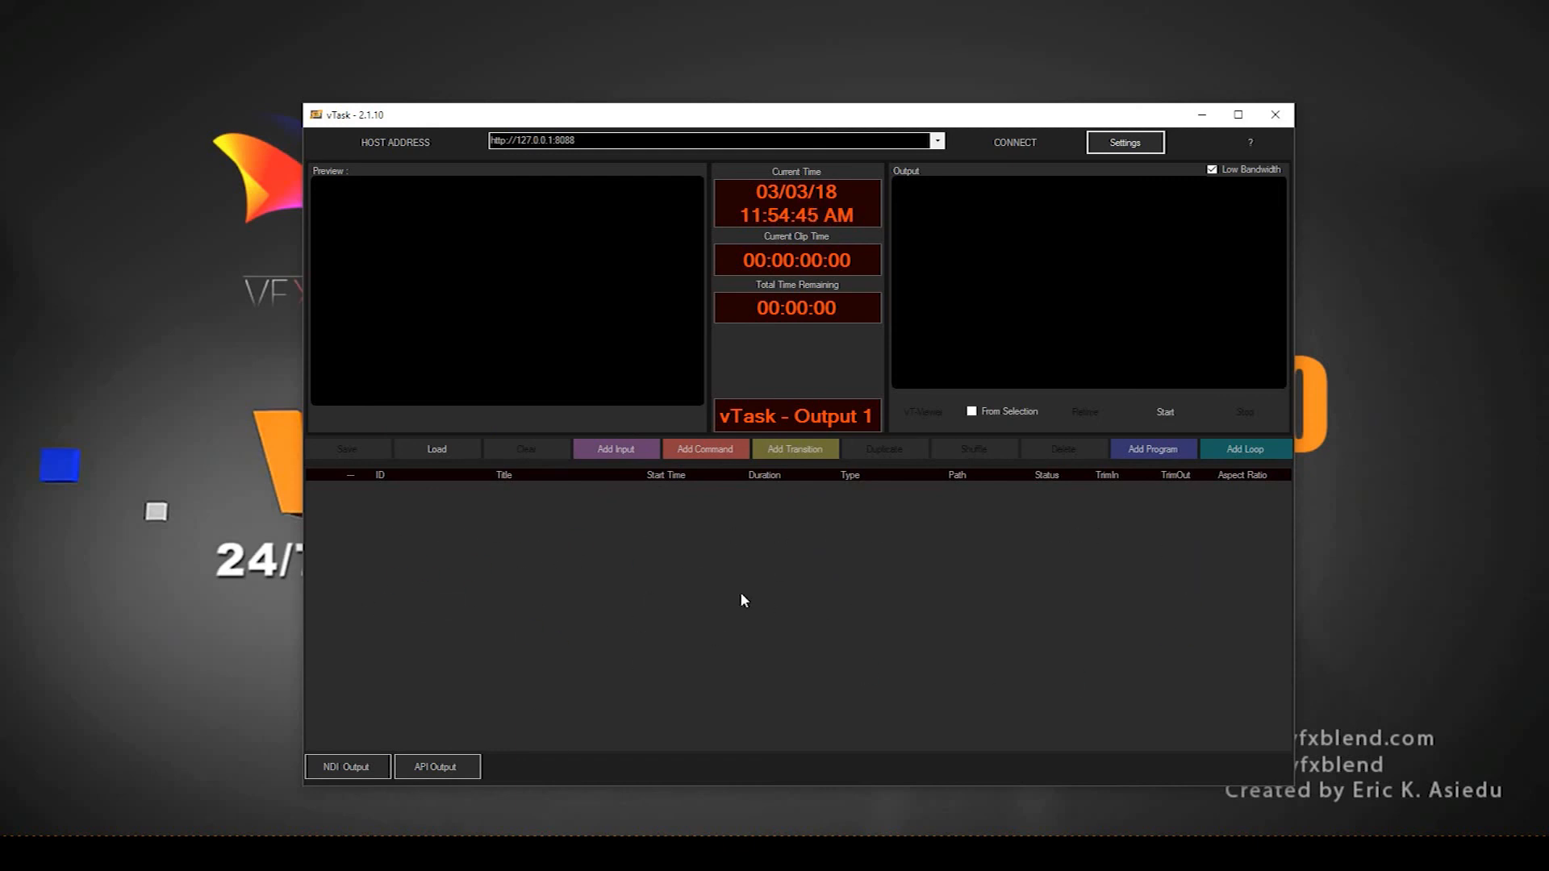
mouse_move(608, 561)
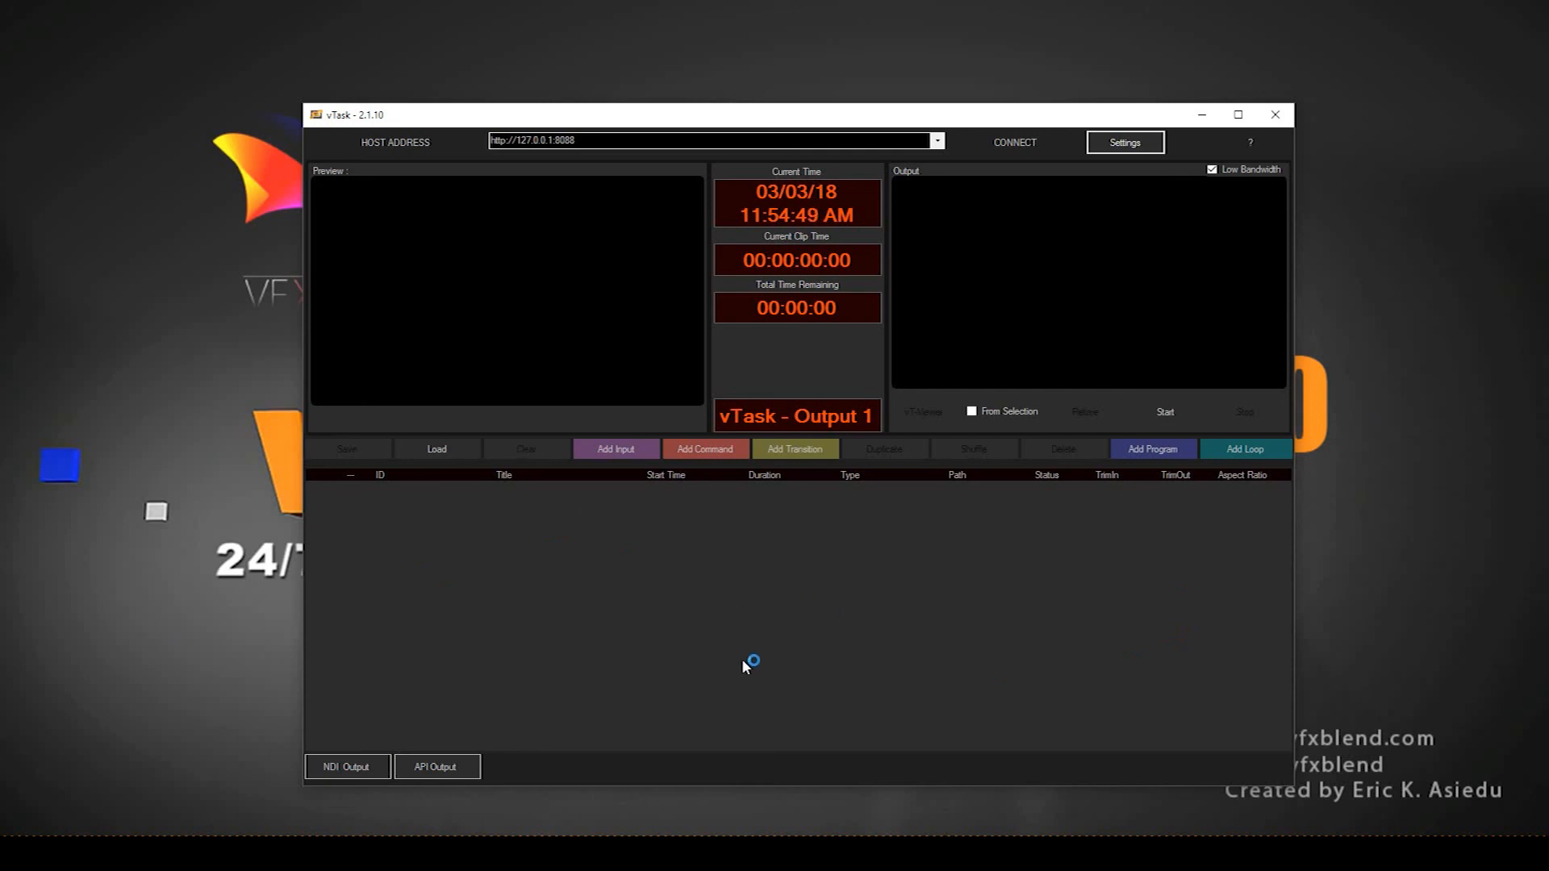
mouse_move(799, 676)
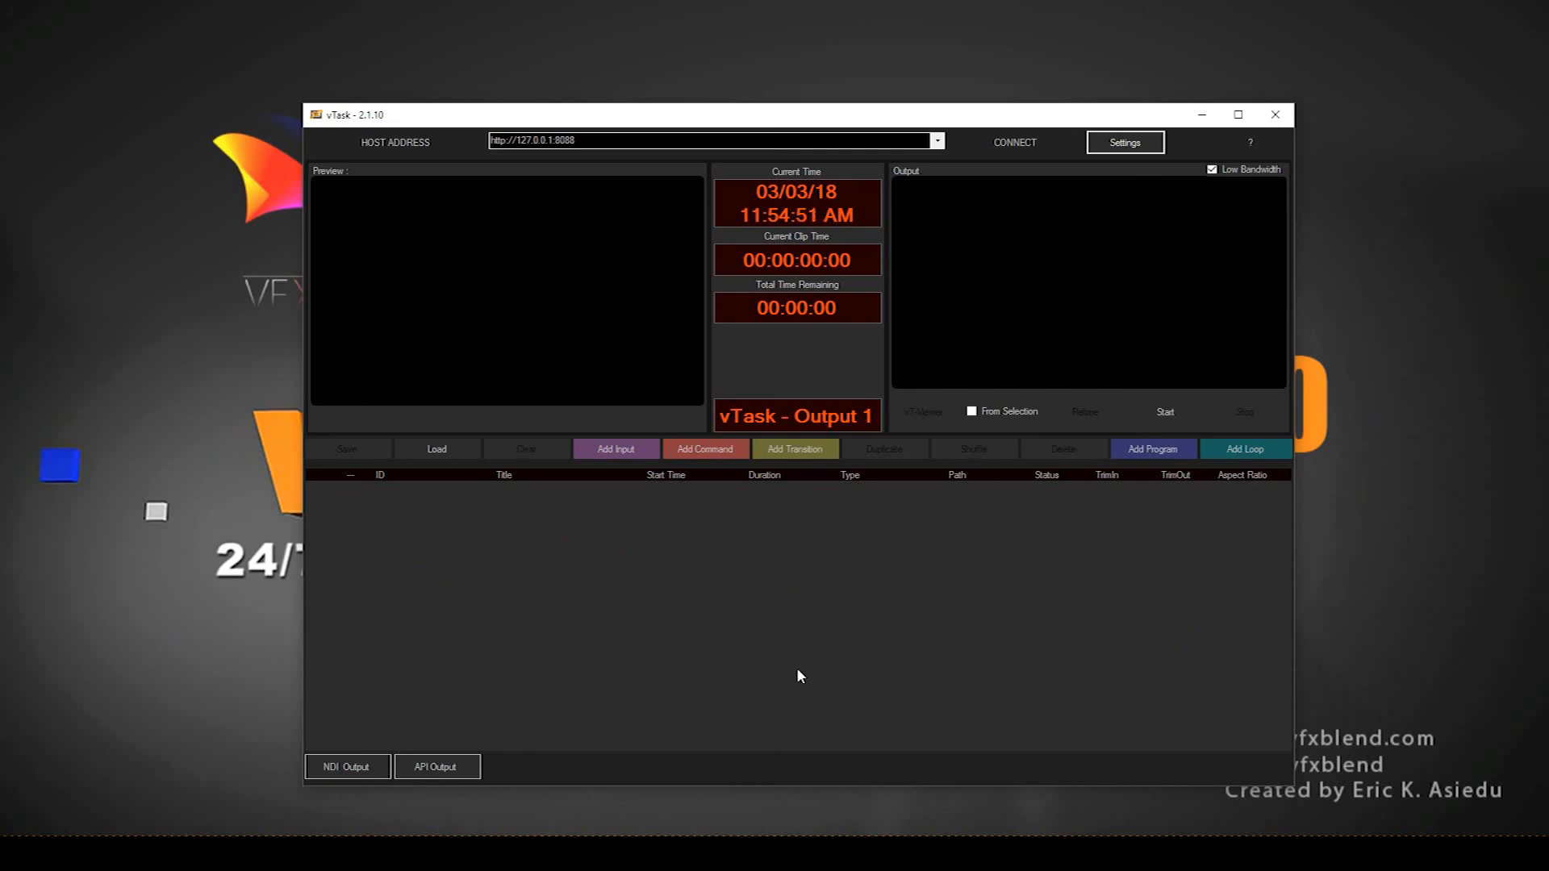
mouse_move(775, 552)
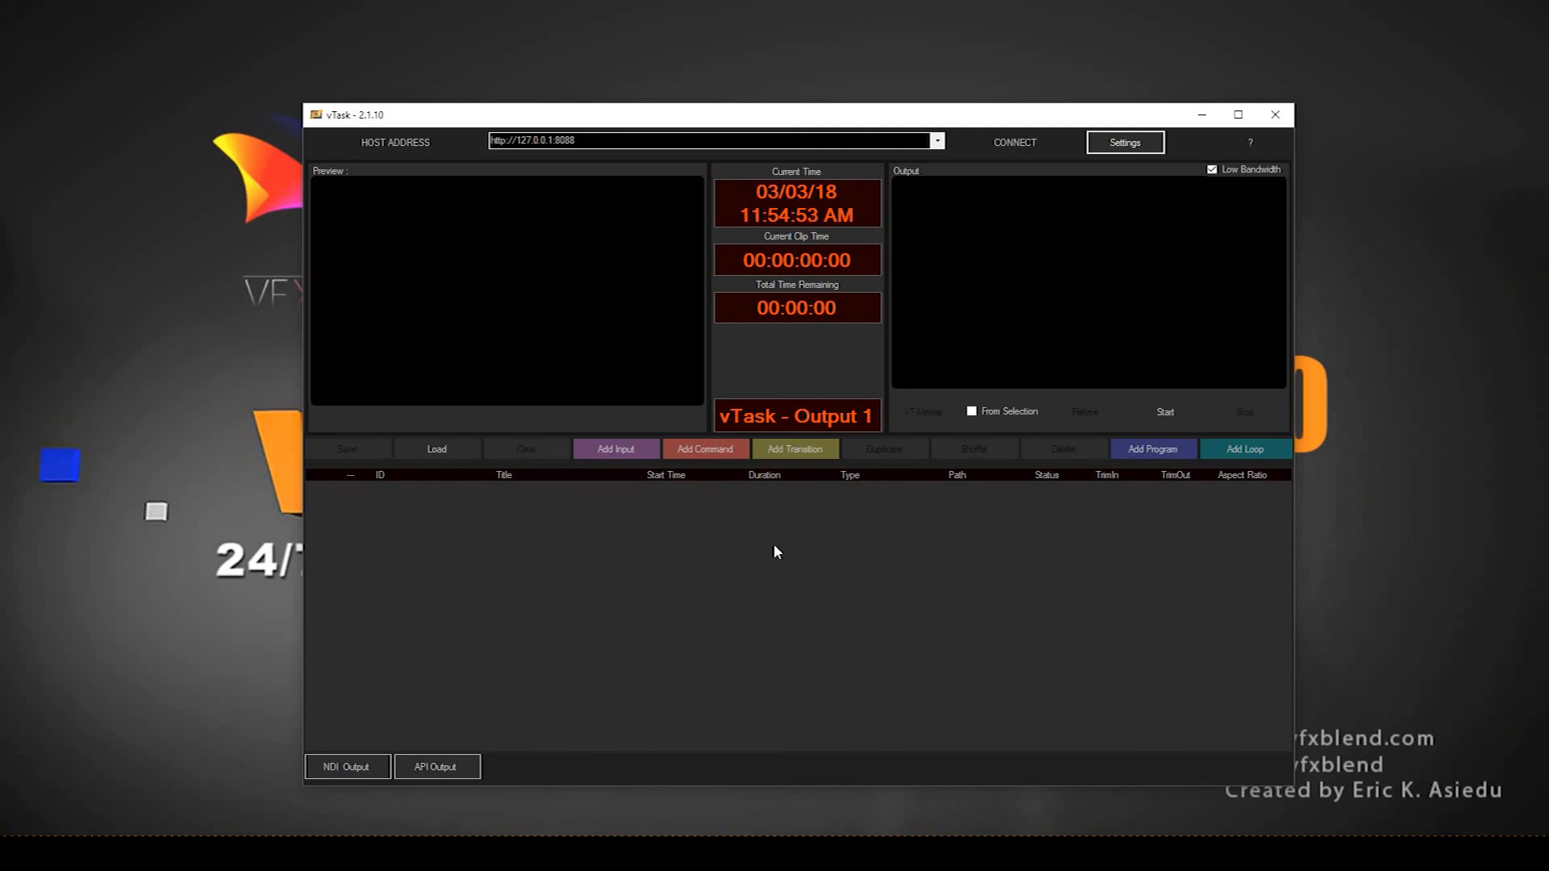
mouse_move(514, 680)
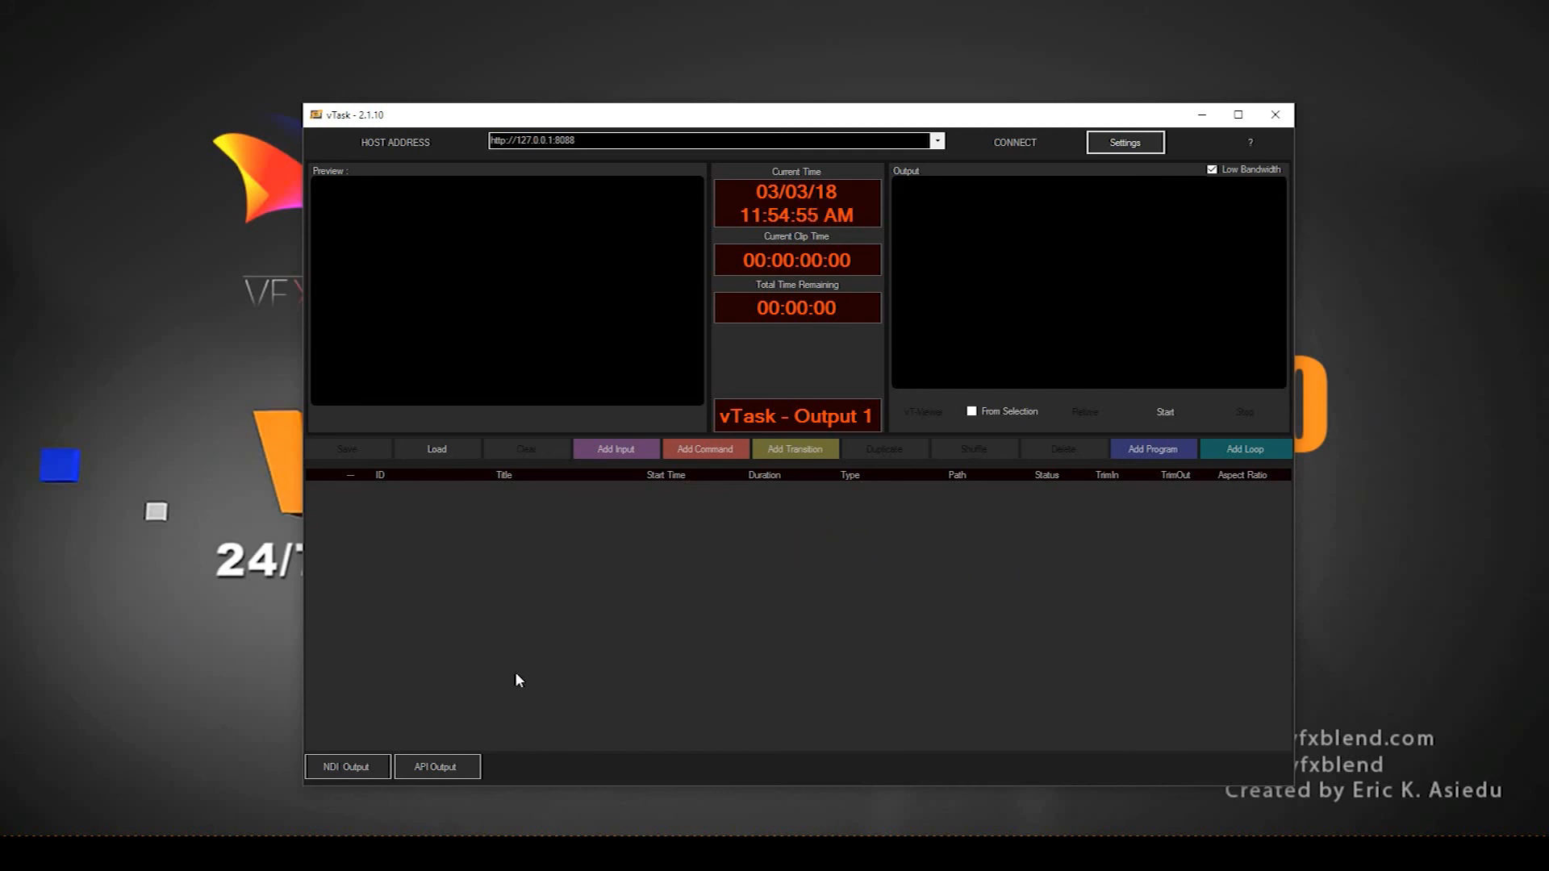
mouse_move(280, 788)
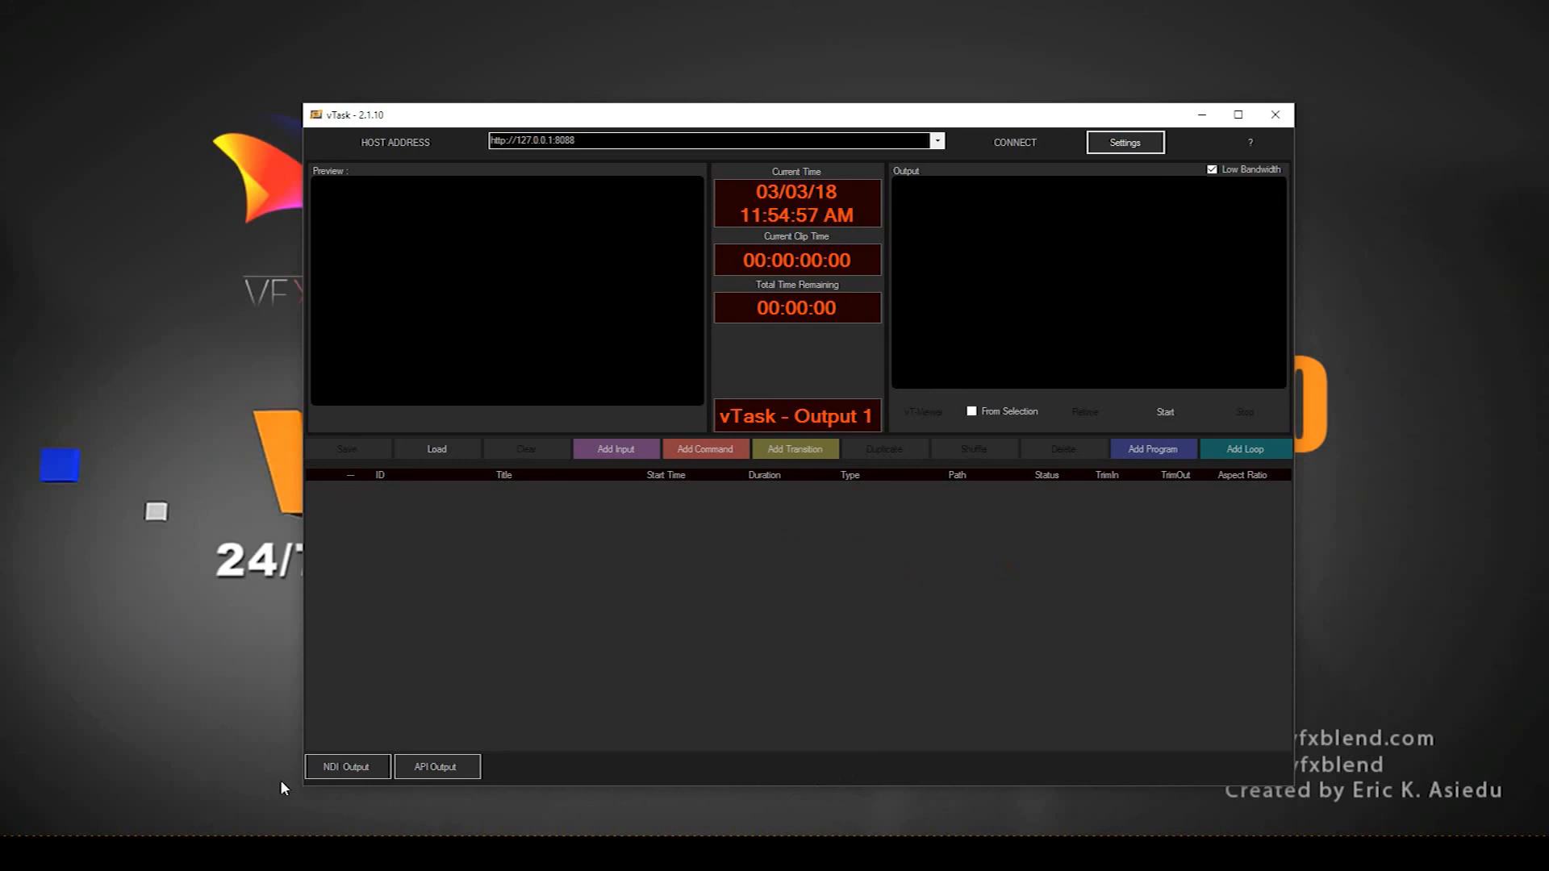
mouse_move(411, 692)
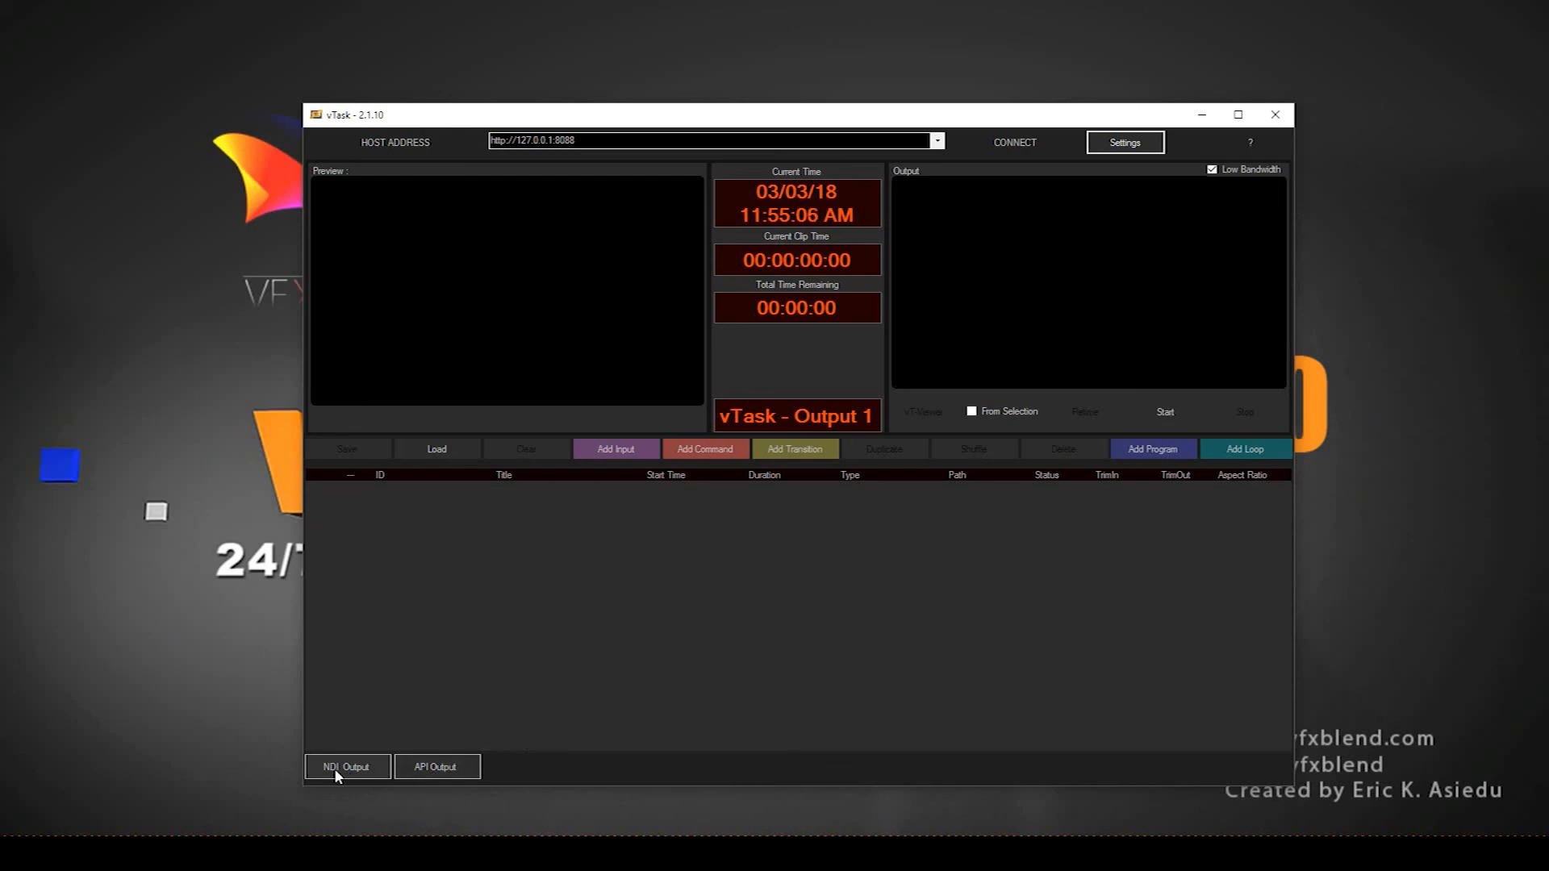
mouse_move(452, 690)
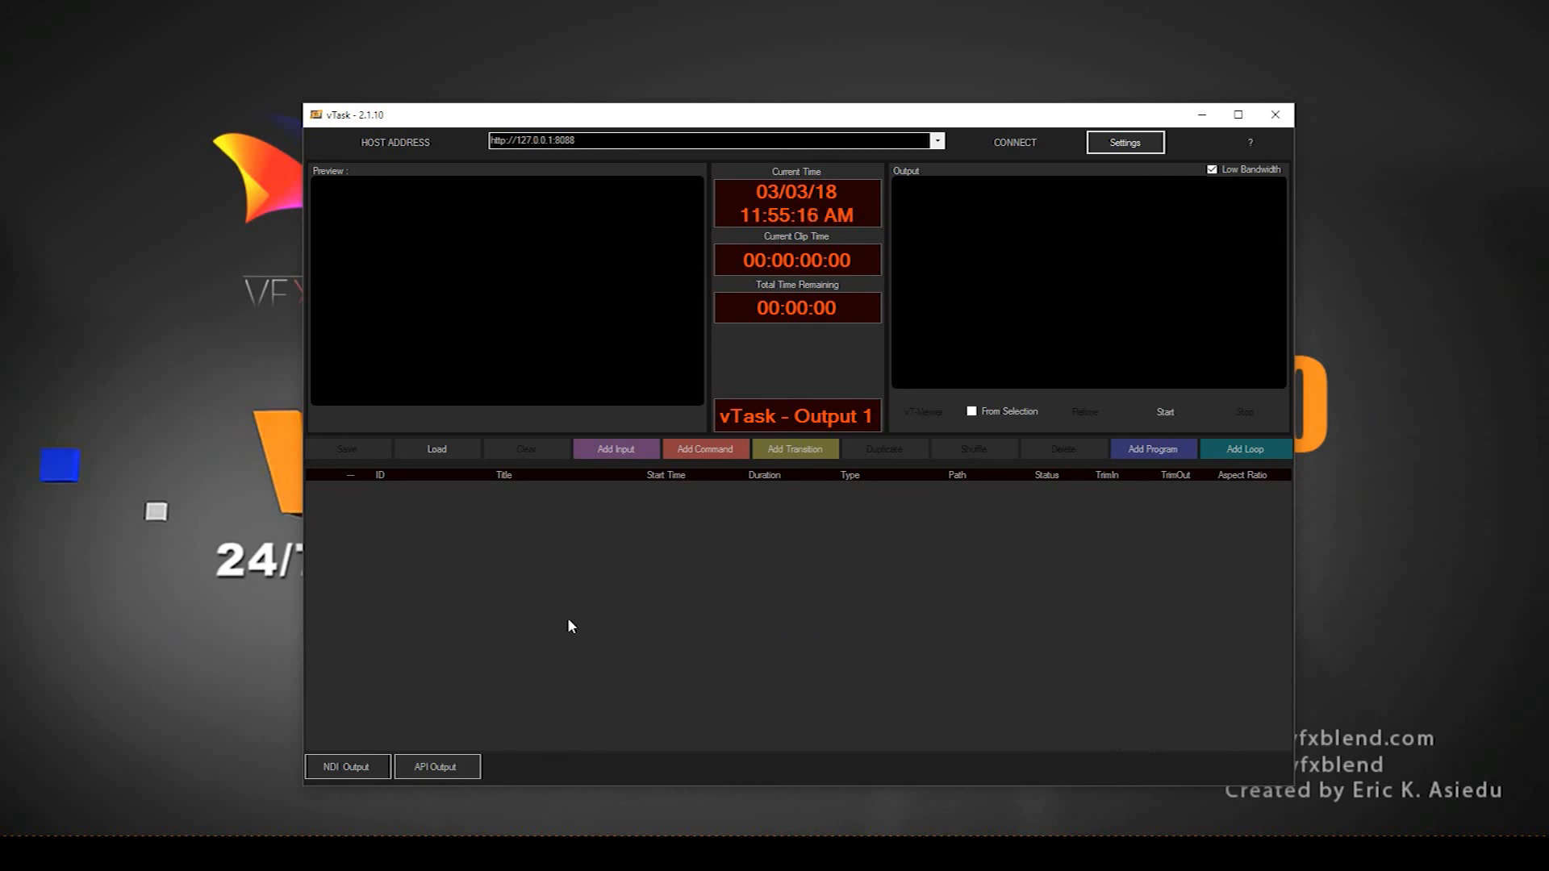
mouse_move(675, 670)
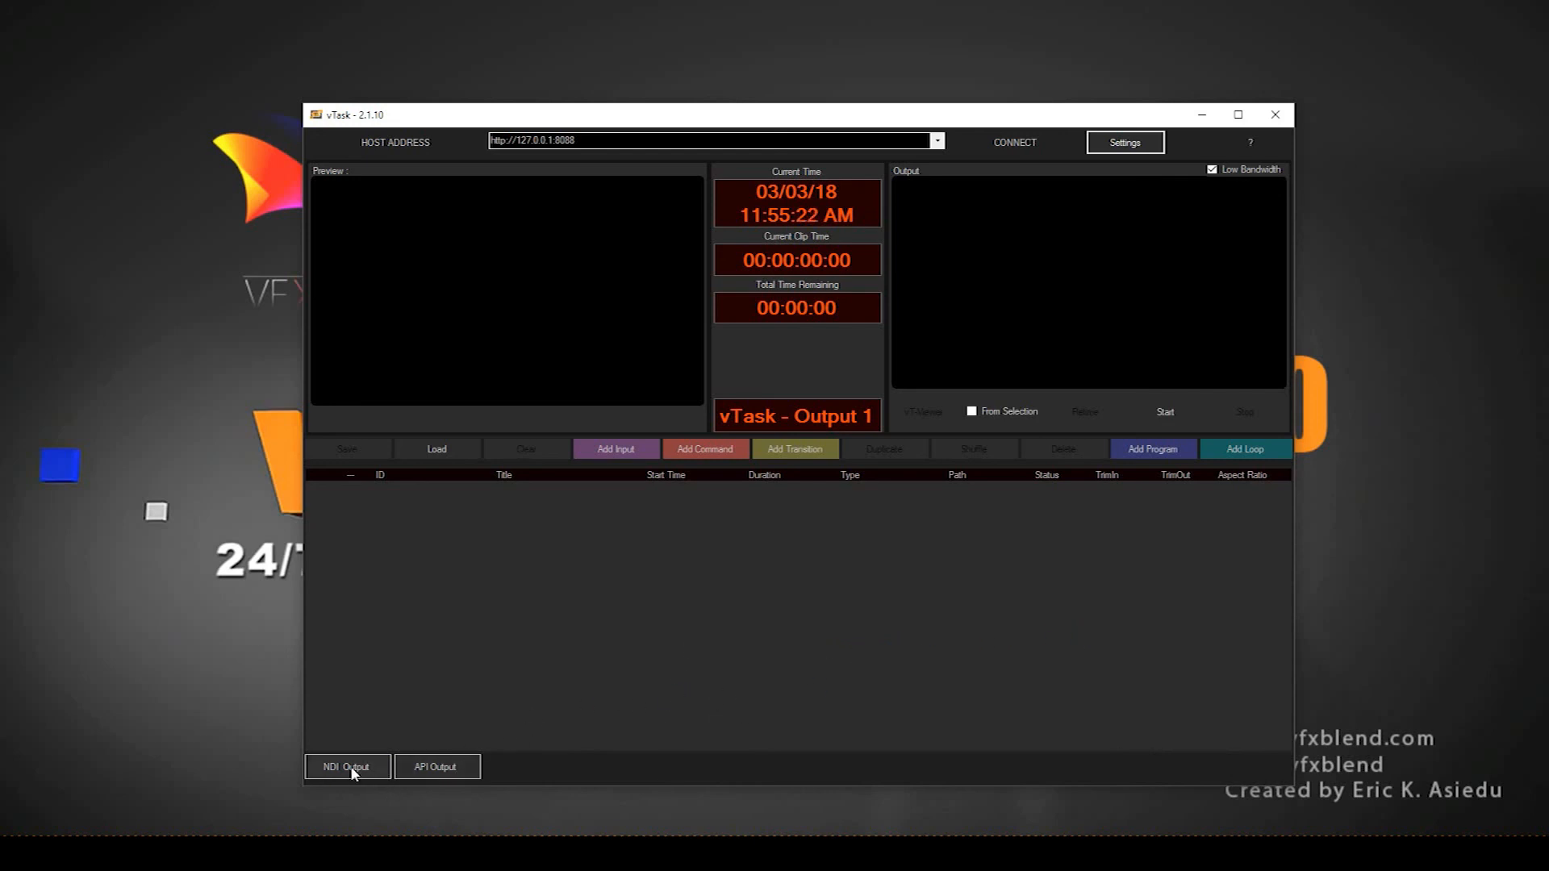
mouse_move(639, 602)
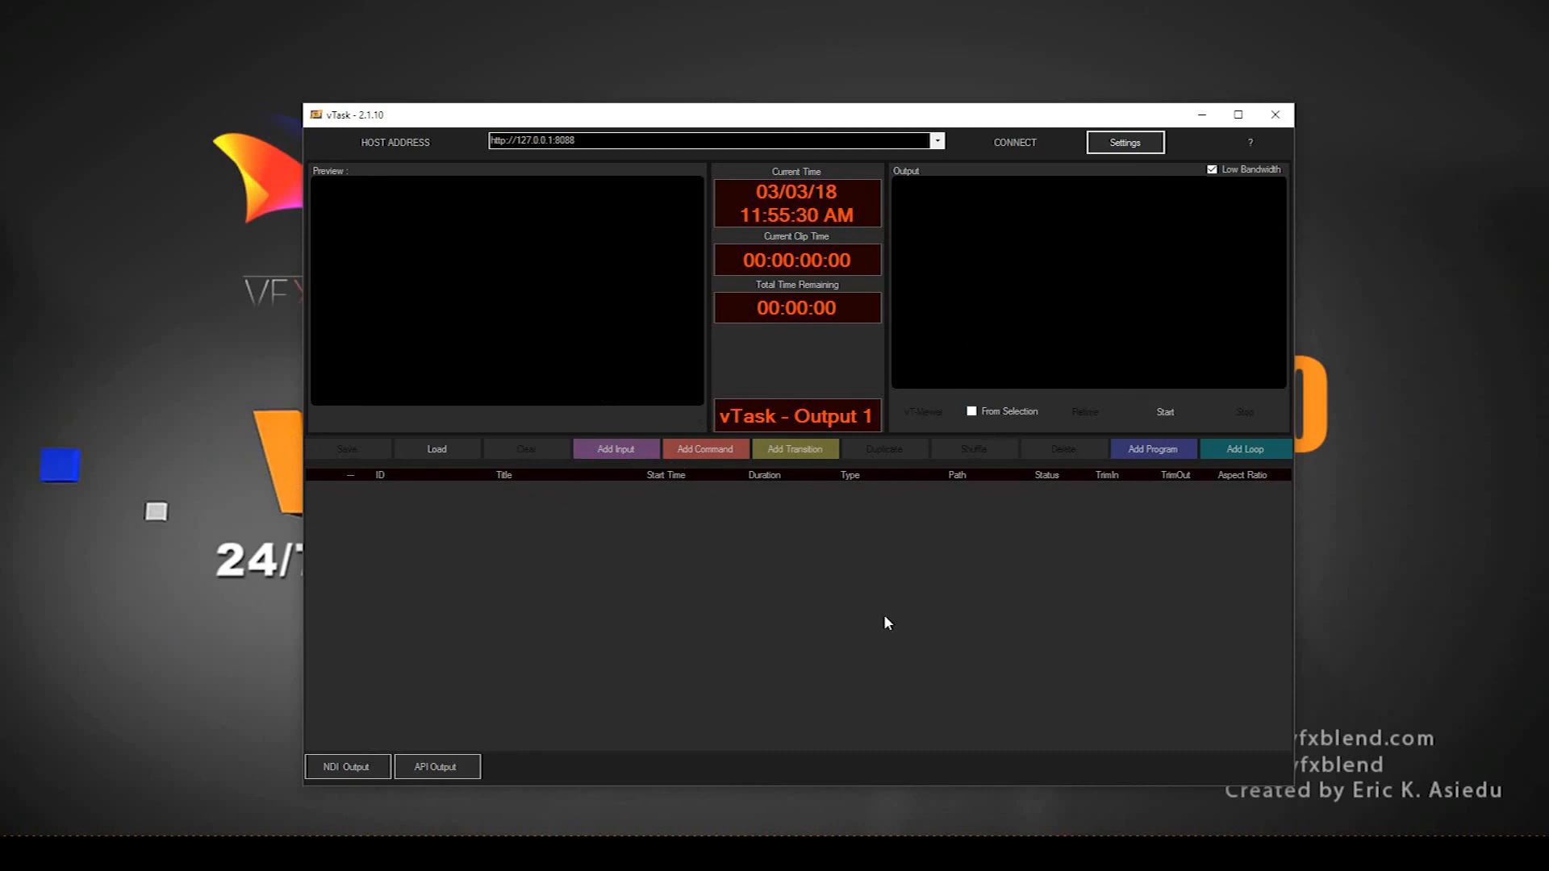
mouse_move(768, 600)
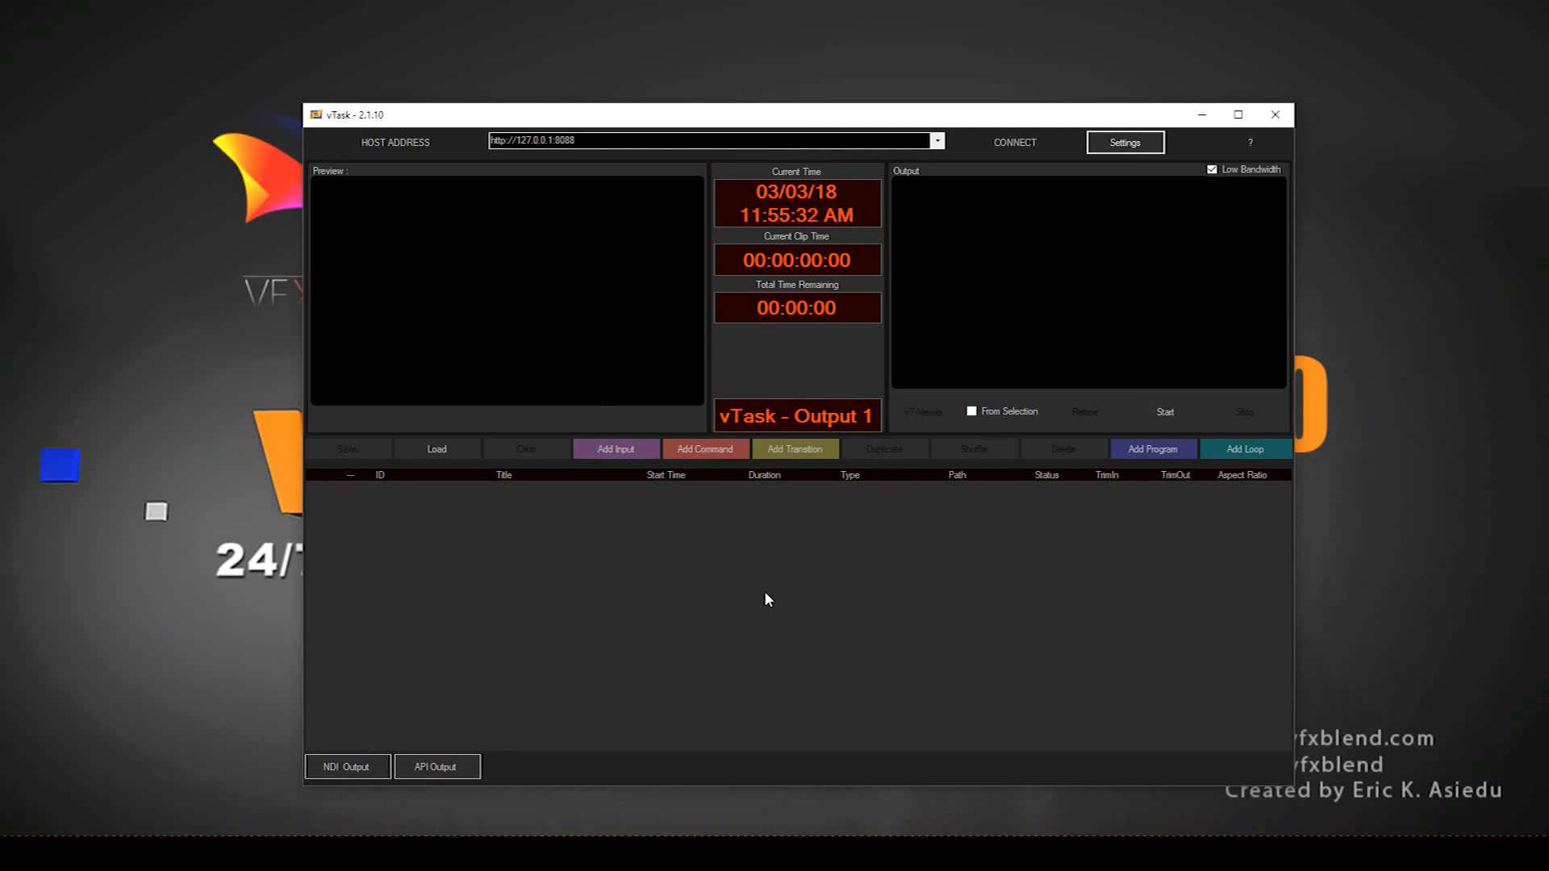